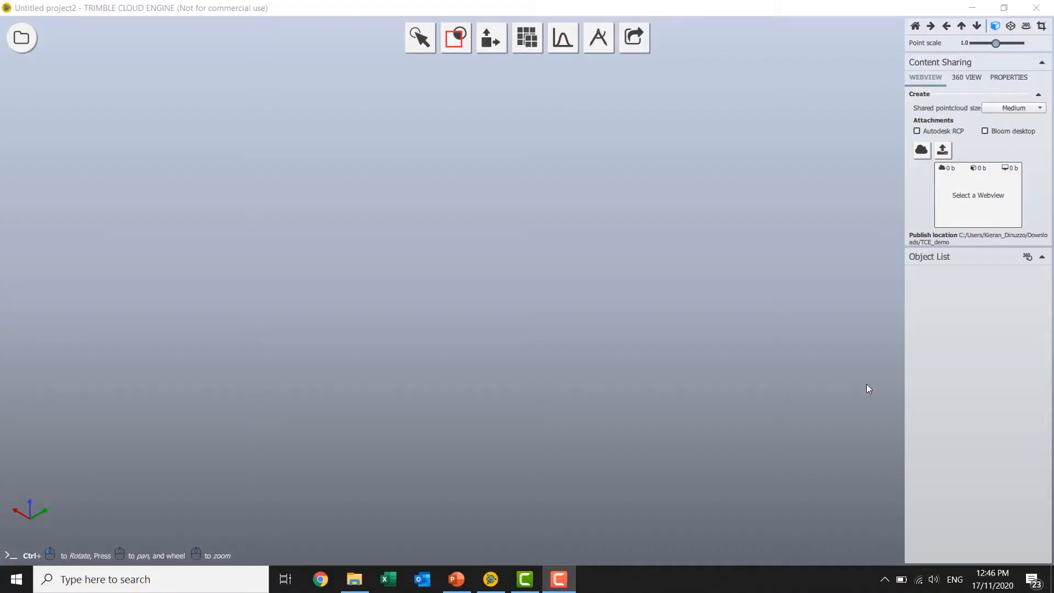
{"action": "mouse_move", "coordinate": [245, 237]}
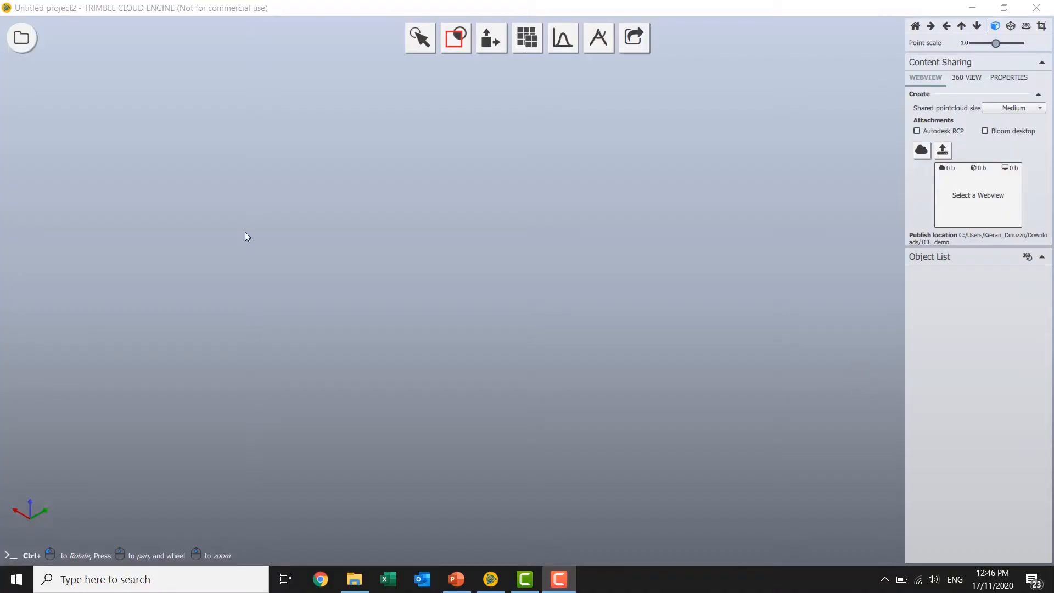
Step: Rename the current project to TCE_Share_Demo and start importing scan files
{"action": "left_click", "coordinate": [21, 38]}
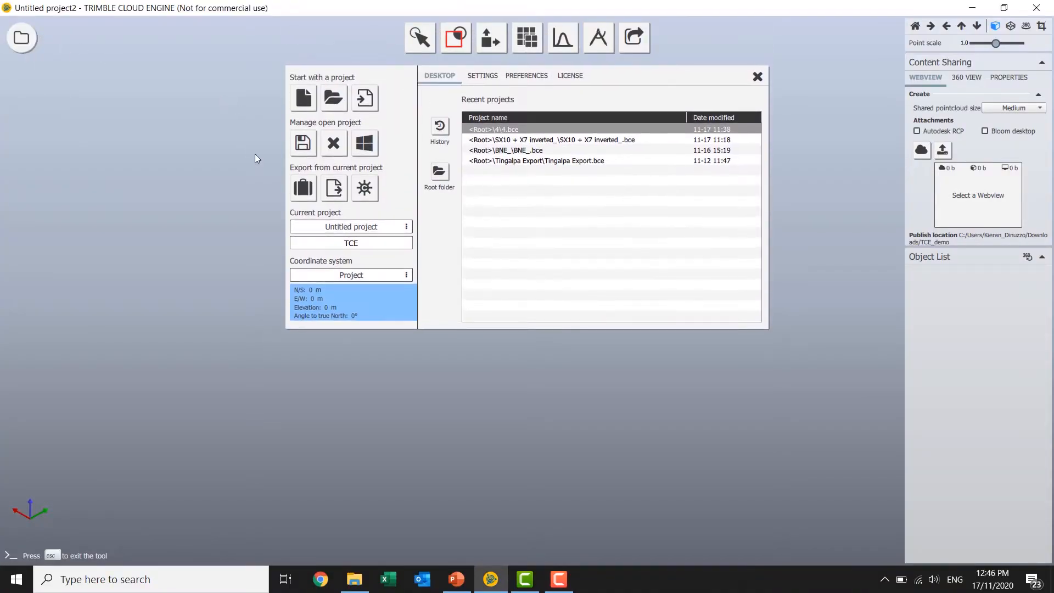
{"action": "left_click", "coordinate": [351, 243]}
{"action": "type", "text": "_Sha"}
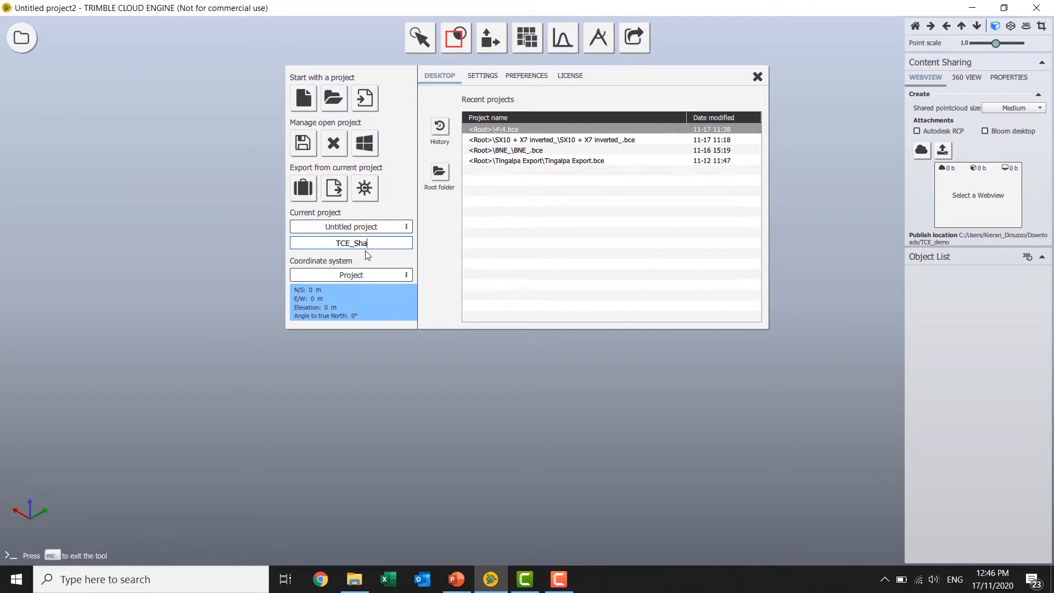
{"action": "type", "text": "re_Demo"}
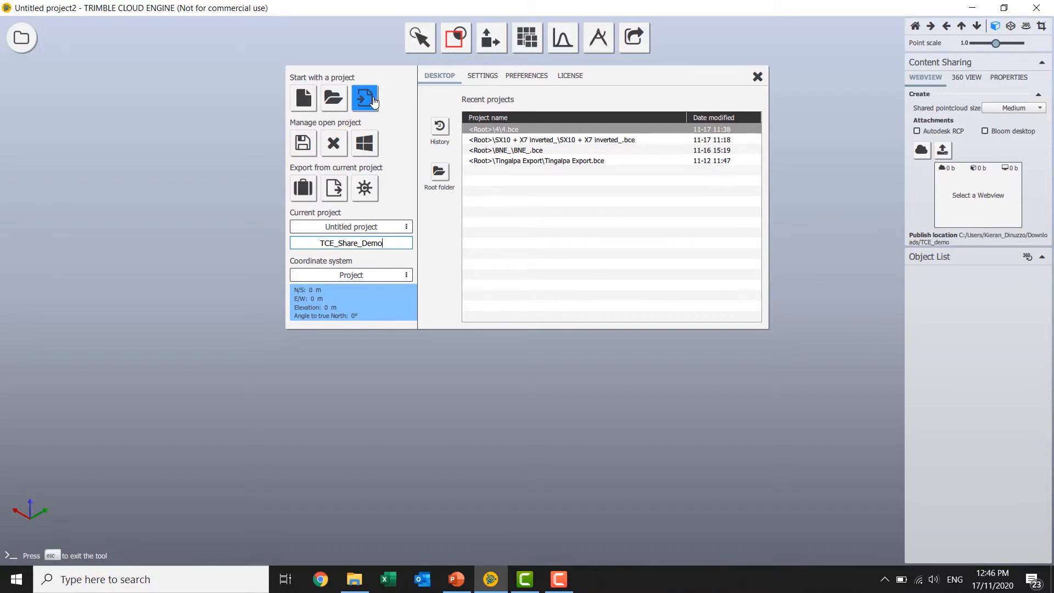
{"action": "left_click", "coordinate": [365, 99]}
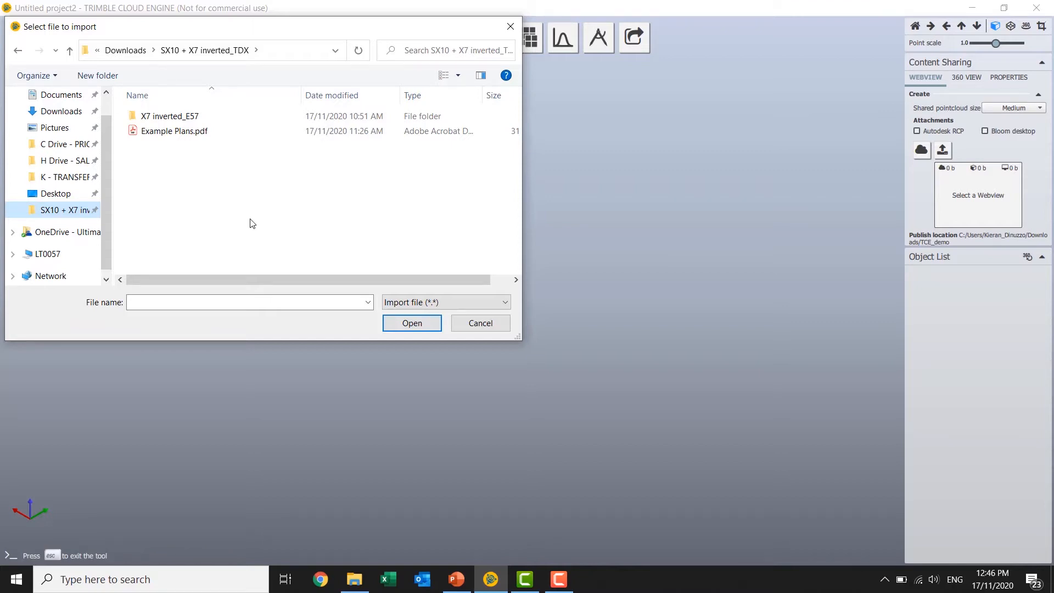
{"action": "mouse_move", "coordinate": [160, 137]}
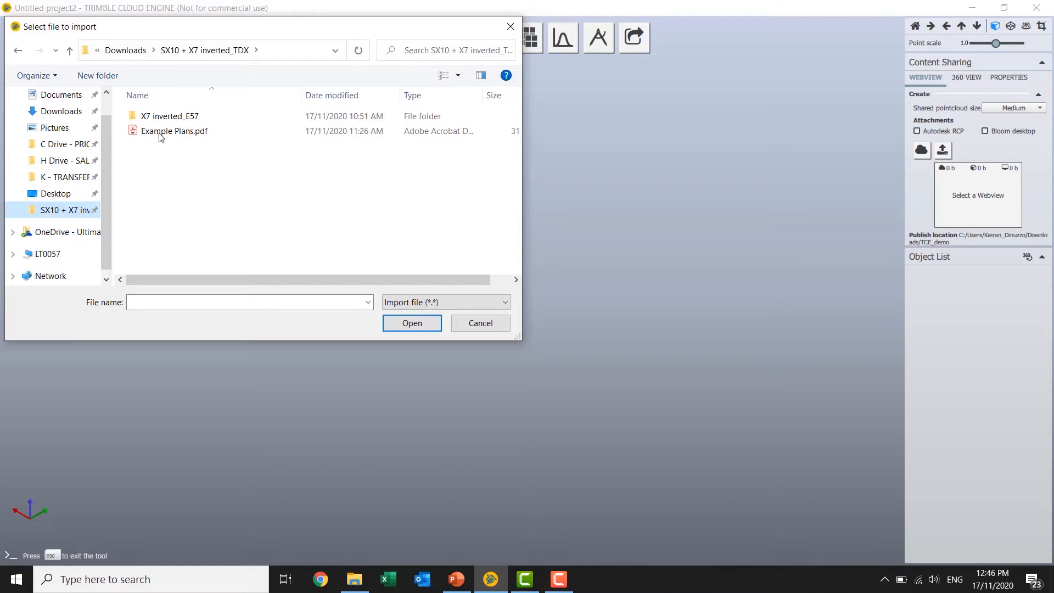
Step: Load scans 1.e57 to 4.e57 from the X7 inverted_E57 folder into the project
{"action": "double_click", "coordinate": [169, 116]}
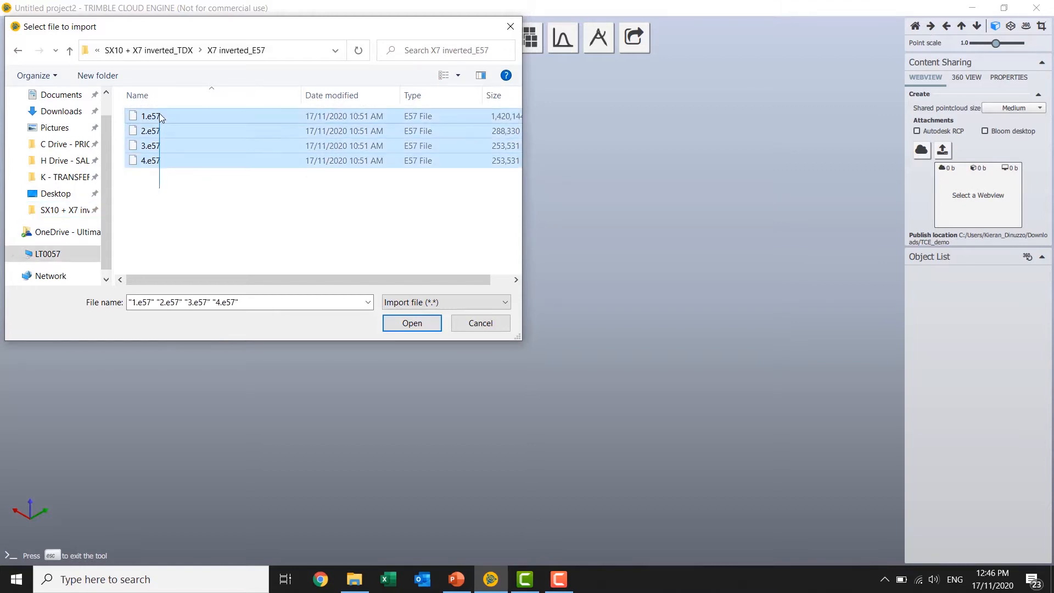
{"action": "left_click", "coordinate": [412, 323]}
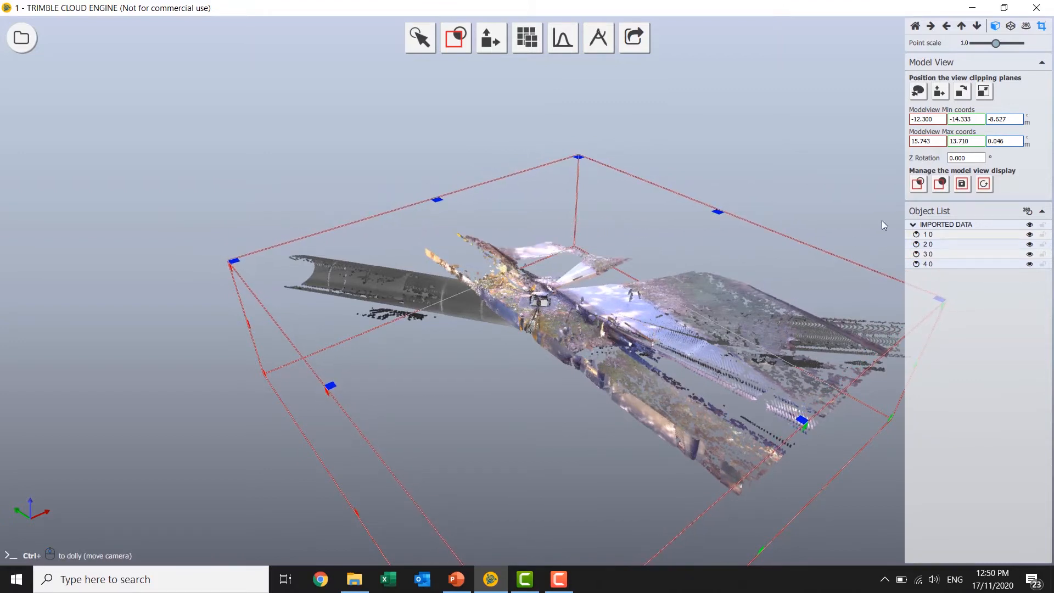
Step: Leave the clipping box, switch to point selection and mark stray points inside the chamber
{"action": "left_click", "coordinate": [419, 38]}
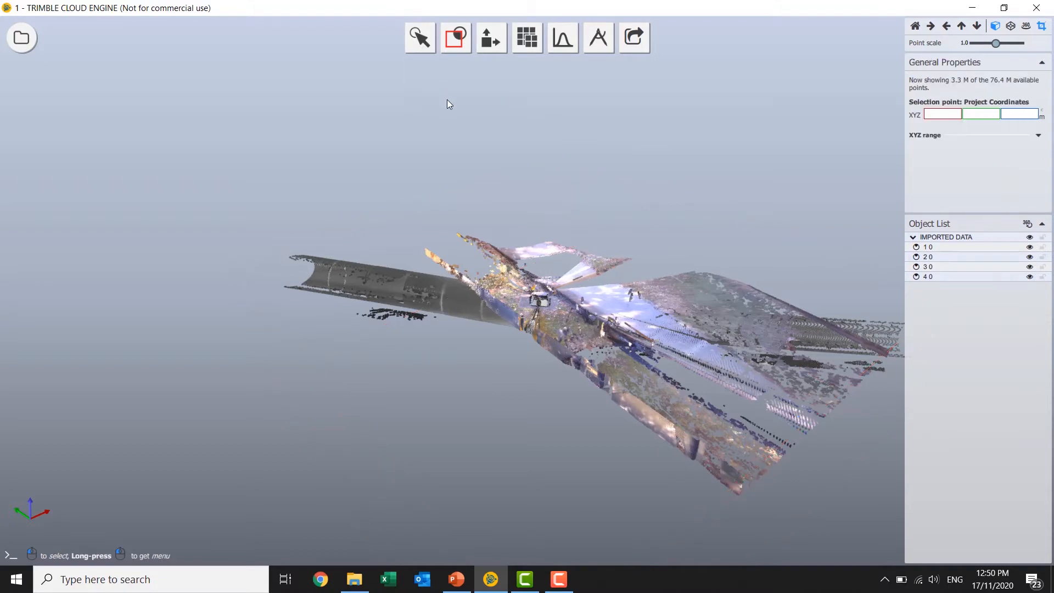
{"action": "left_click", "coordinate": [419, 37]}
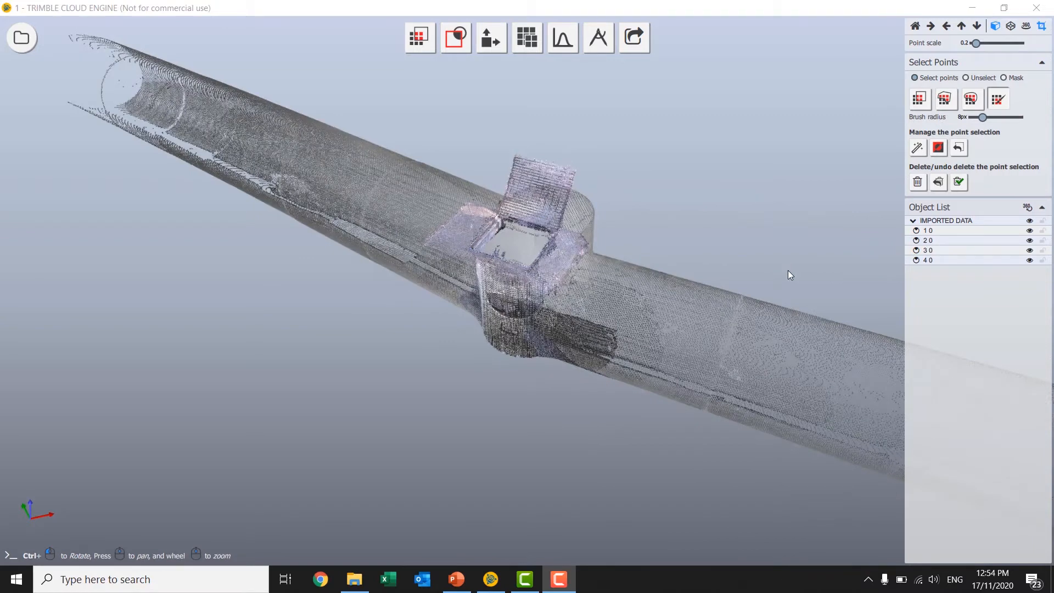
{"action": "left_click", "coordinate": [518, 259]}
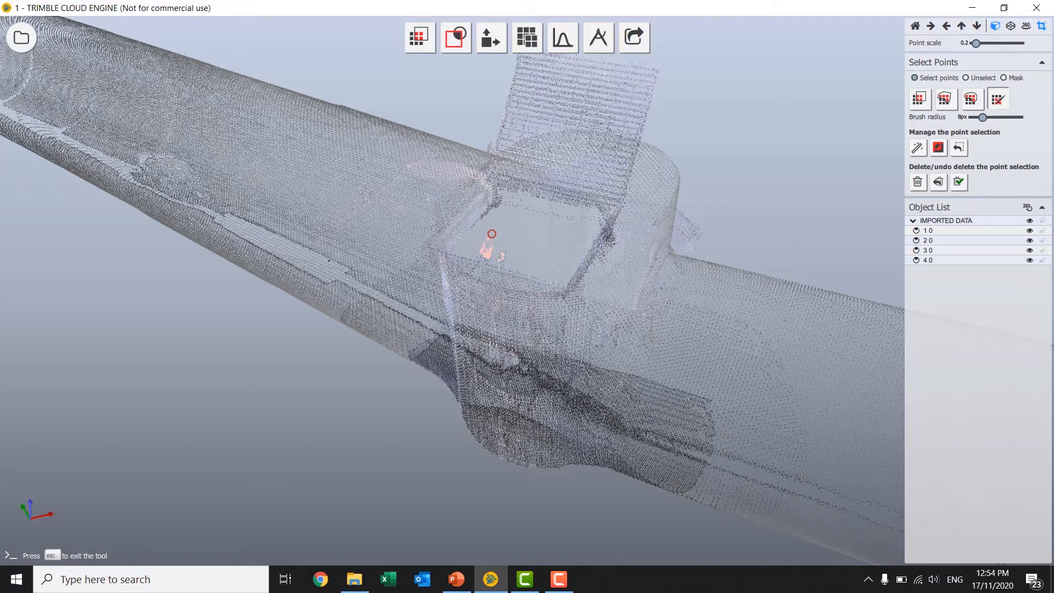
{"action": "mouse_move", "coordinate": [492, 258]}
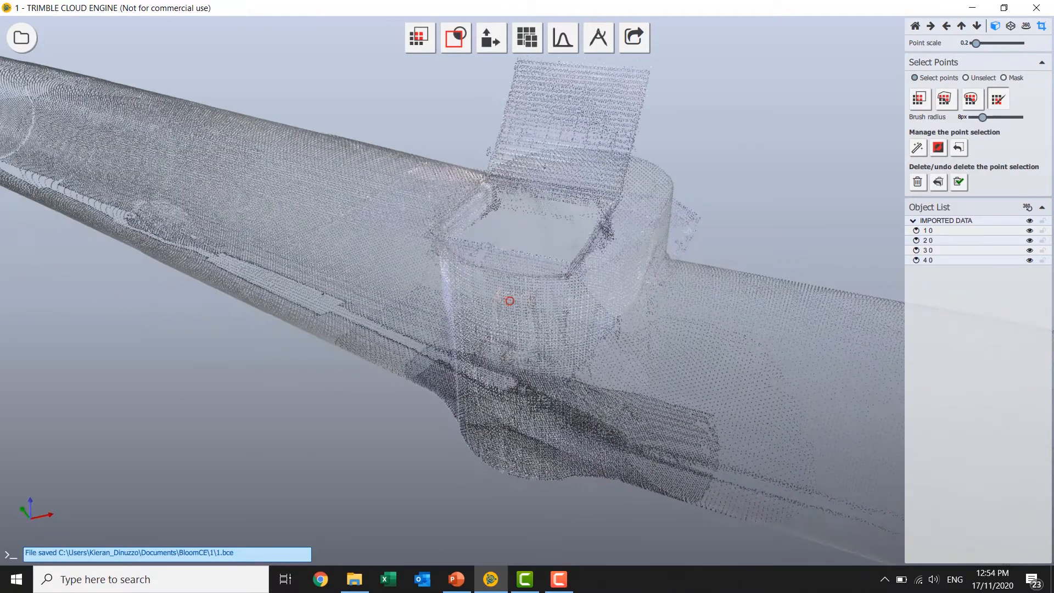
Step: Raise the point cloud detail level to maximum, showing 2.9 M of 76.4 M points
{"action": "left_click", "coordinate": [526, 38]}
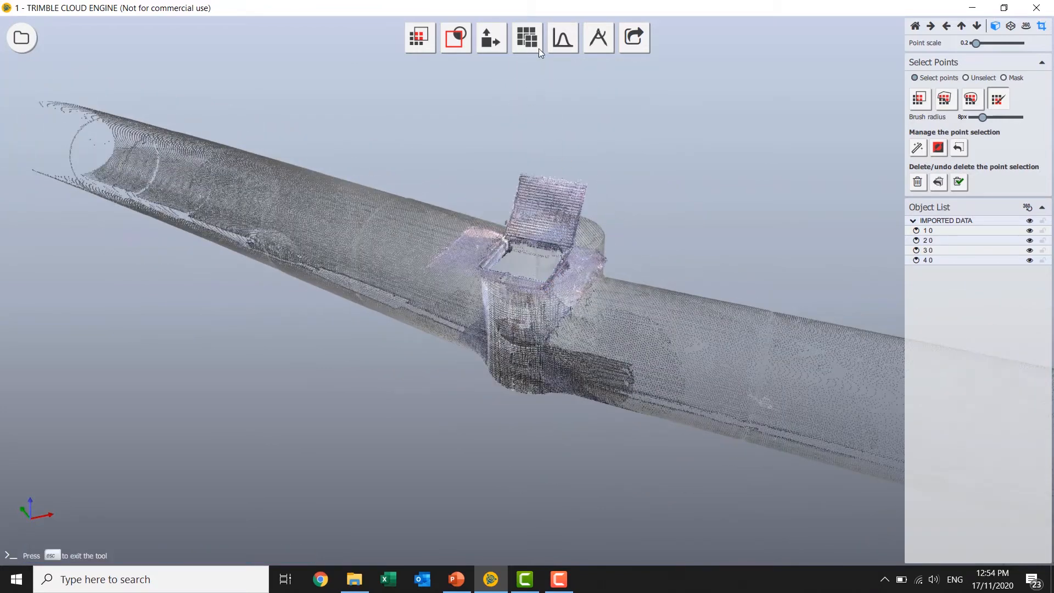
{"action": "left_click", "coordinate": [526, 38]}
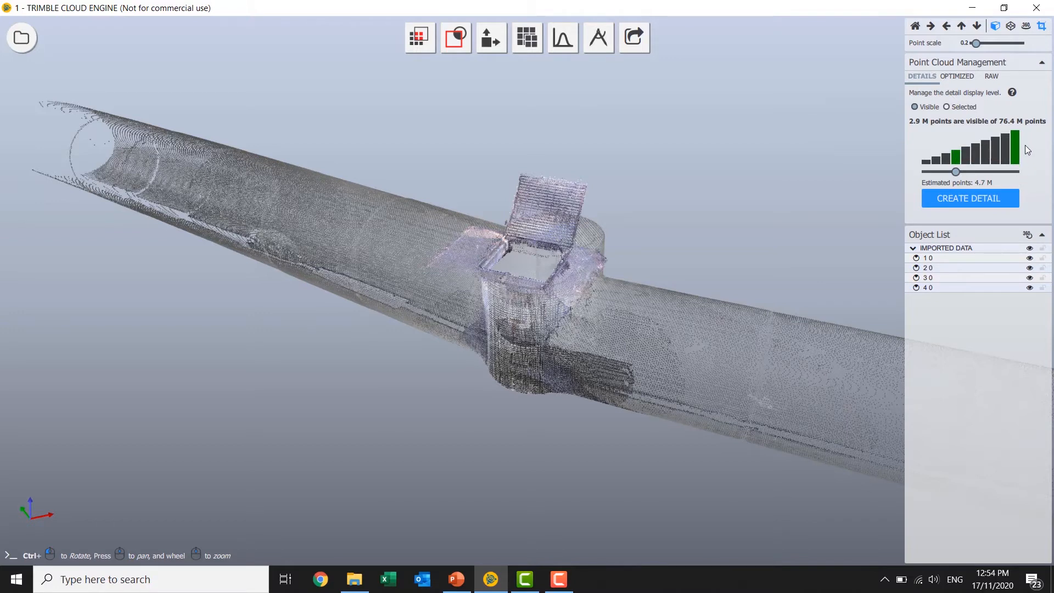
{"action": "mouse_move", "coordinate": [1045, 155]}
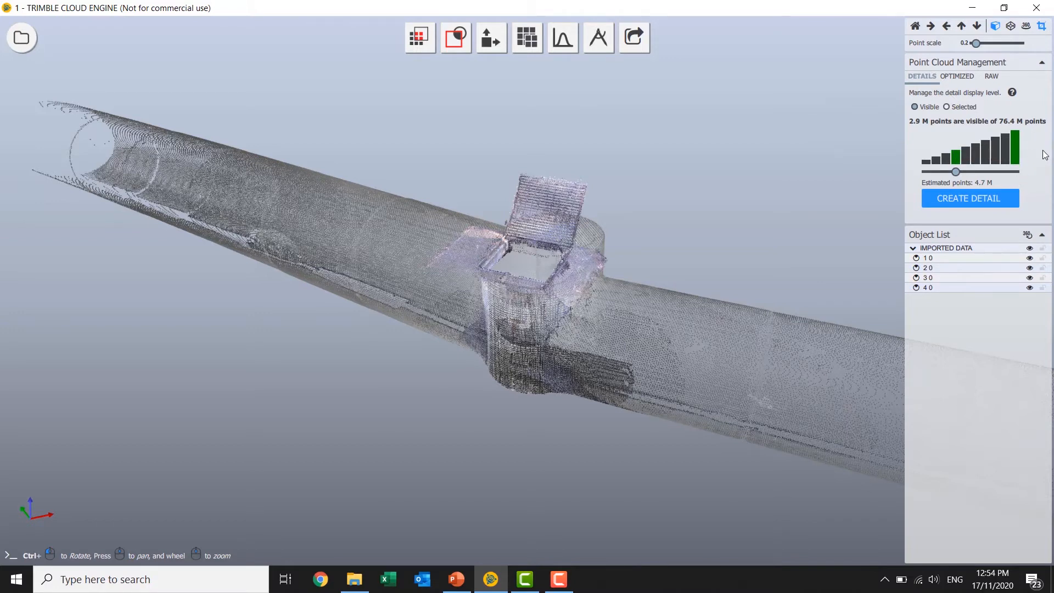
{"action": "mouse_move", "coordinate": [1040, 178]}
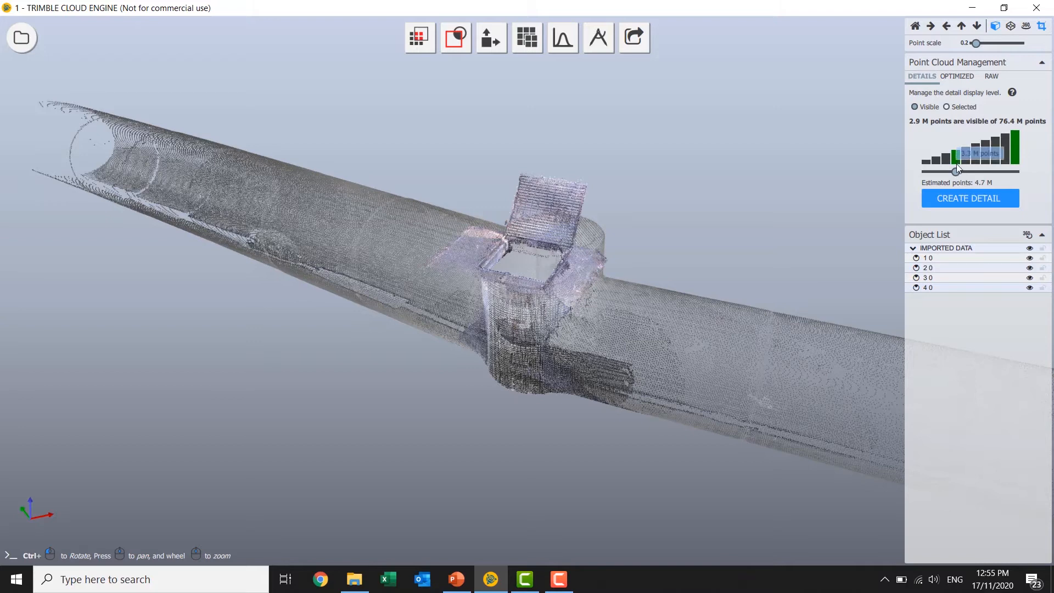
{"action": "mouse_move", "coordinate": [991, 187]}
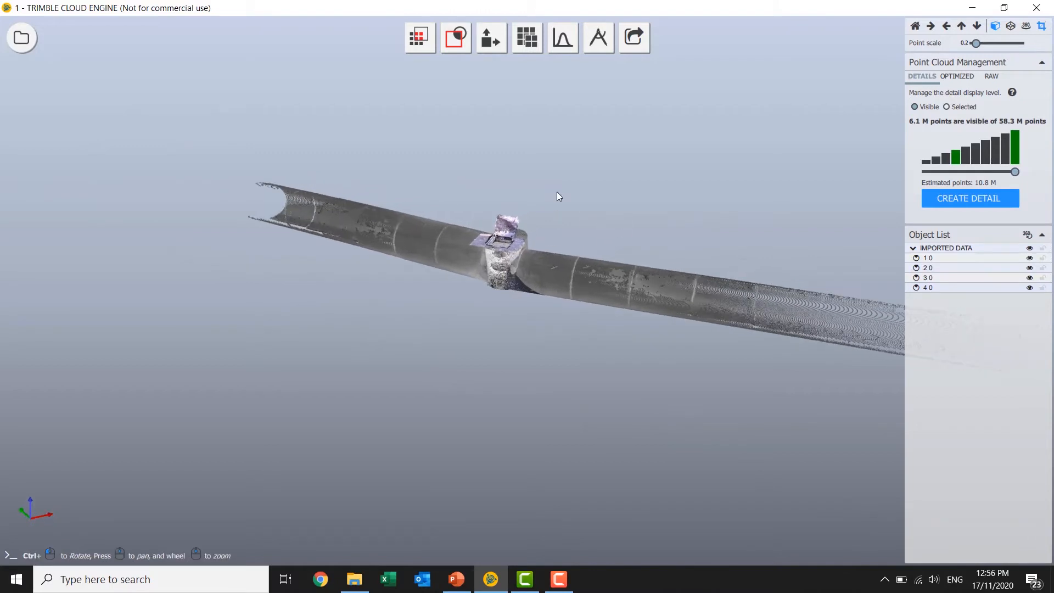
Step: With the Fit Shape tool, grow the selection along the right pipe and fit a 1.0430 m radius cylinder
{"action": "left_click", "coordinate": [418, 37]}
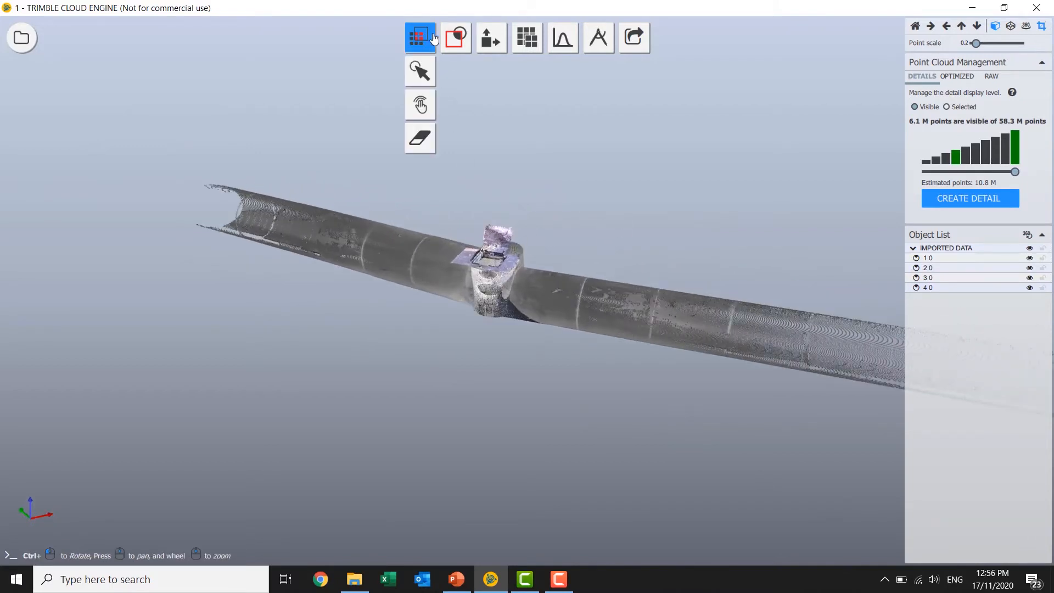
{"action": "left_click", "coordinate": [420, 38]}
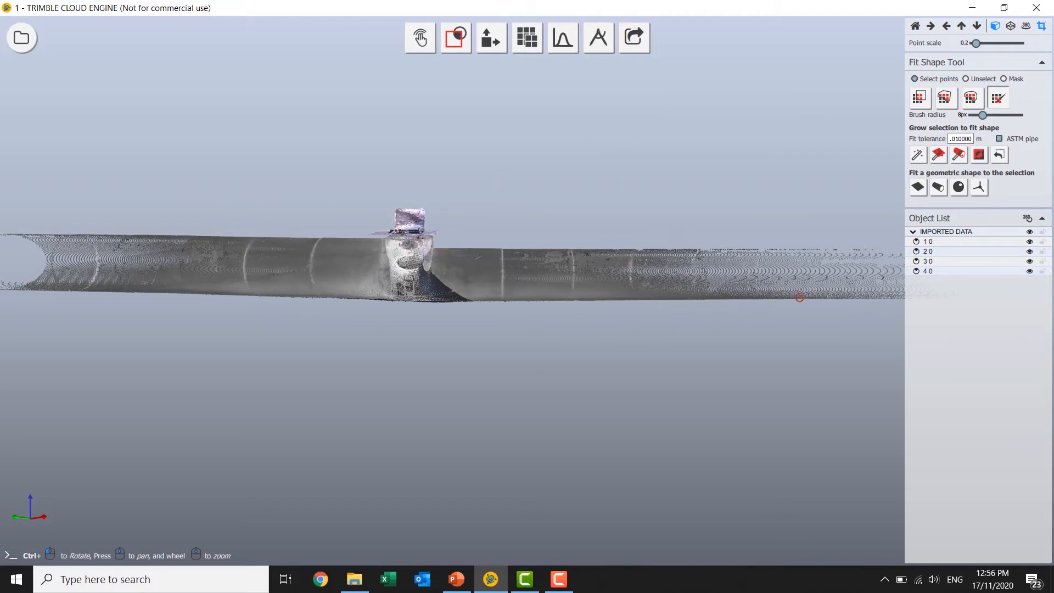
{"action": "mouse_move", "coordinate": [580, 239]}
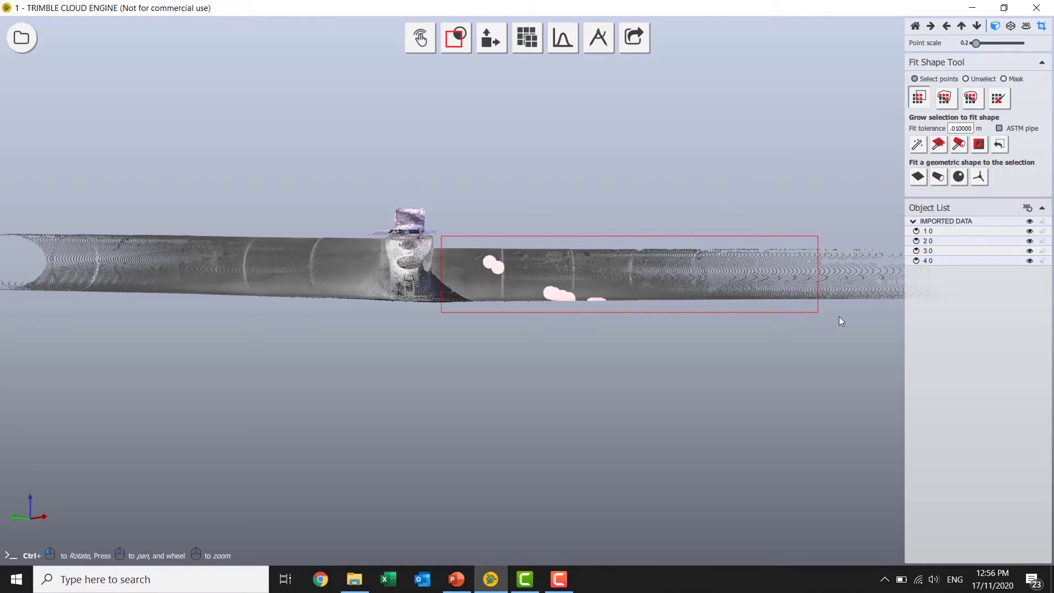
{"action": "left_click", "coordinate": [939, 144]}
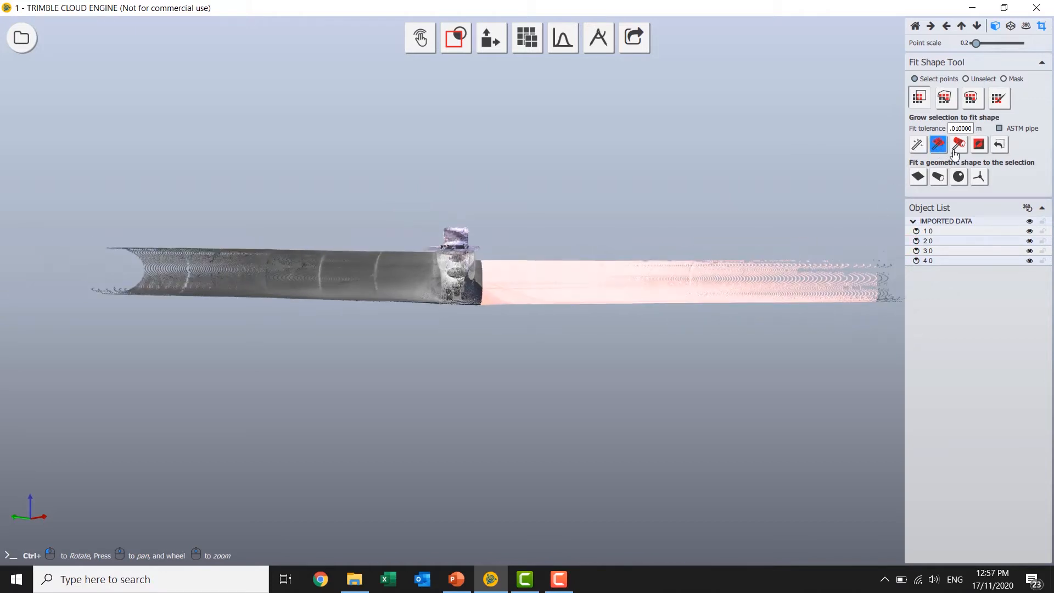
{"action": "left_click", "coordinate": [938, 144]}
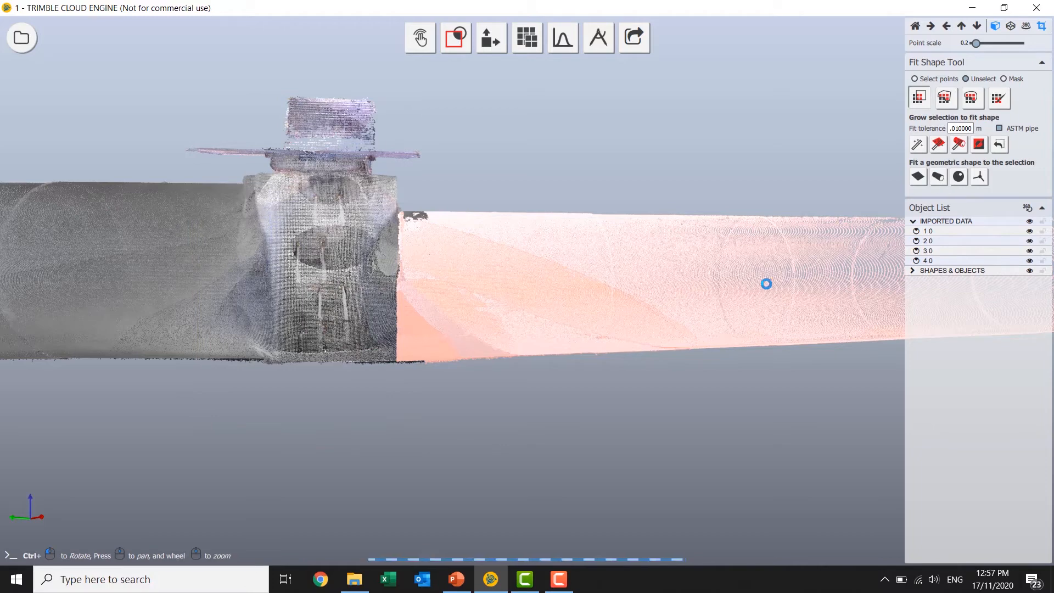
{"action": "left_click", "coordinate": [937, 176]}
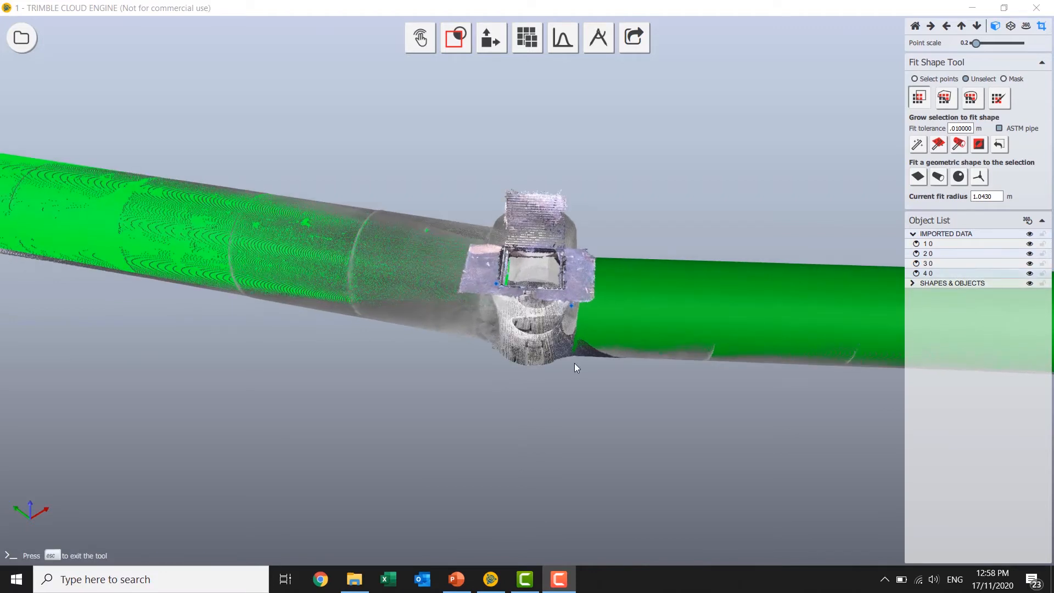
{"action": "mouse_move", "coordinate": [497, 204]}
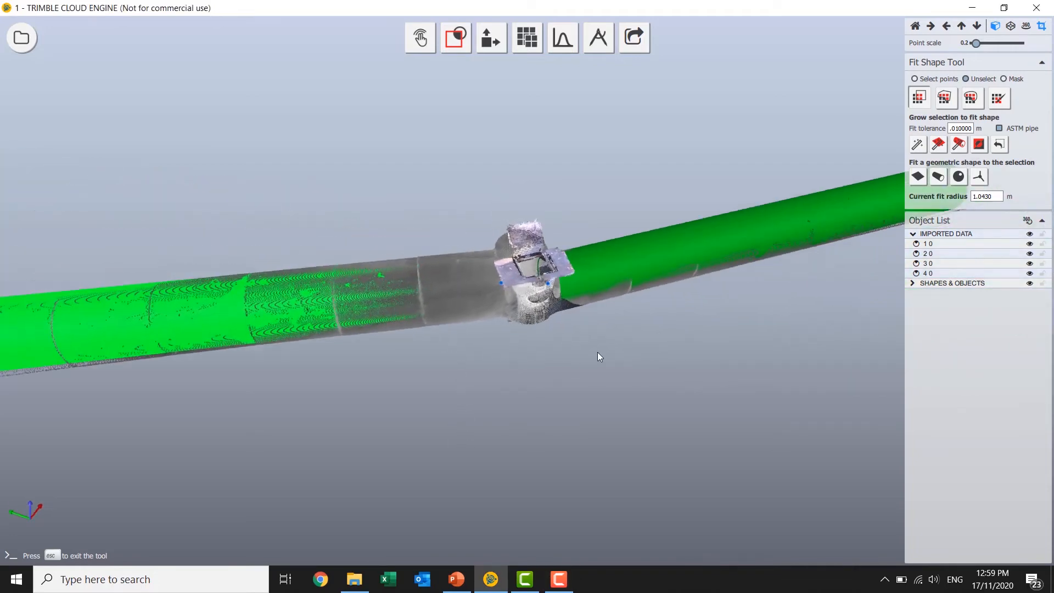
{"action": "mouse_move", "coordinate": [580, 295]}
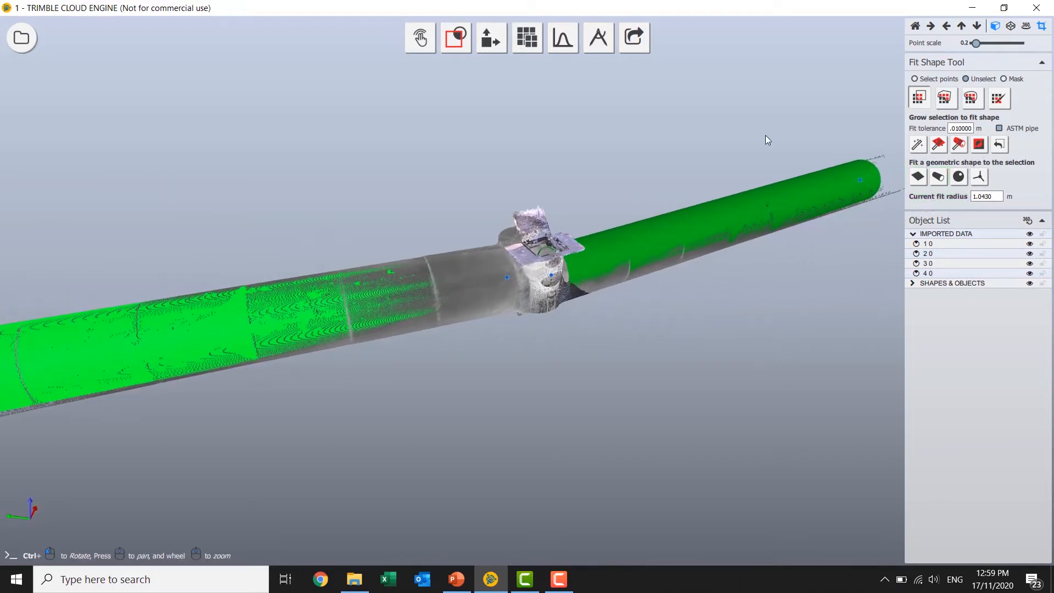
{"action": "mouse_move", "coordinate": [906, 144]}
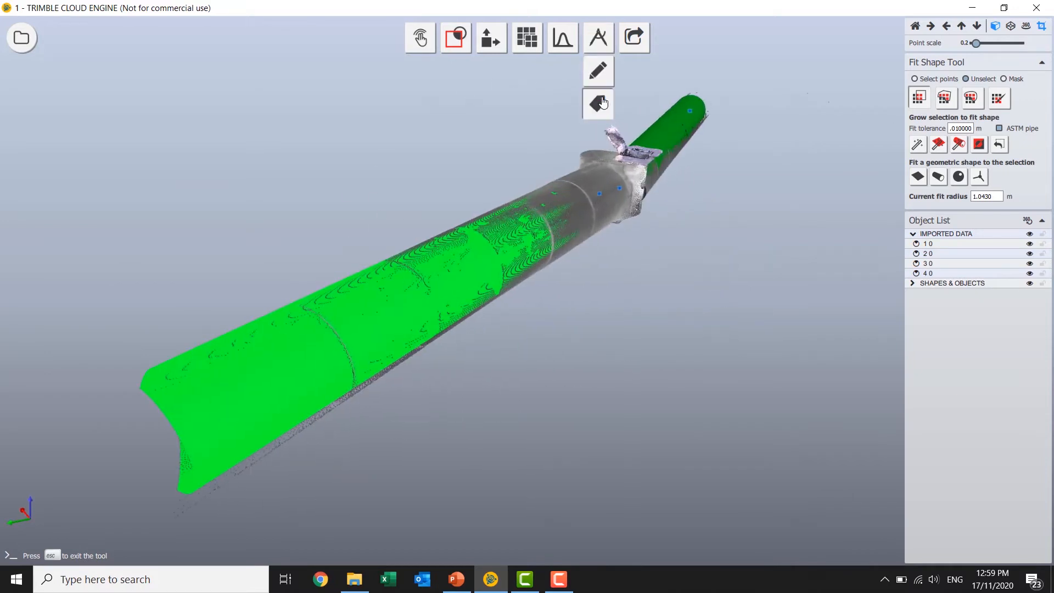
Step: Place an Example Plans marker linking a PDF on the pipe, then bring up content sharing
{"action": "left_click", "coordinate": [598, 38]}
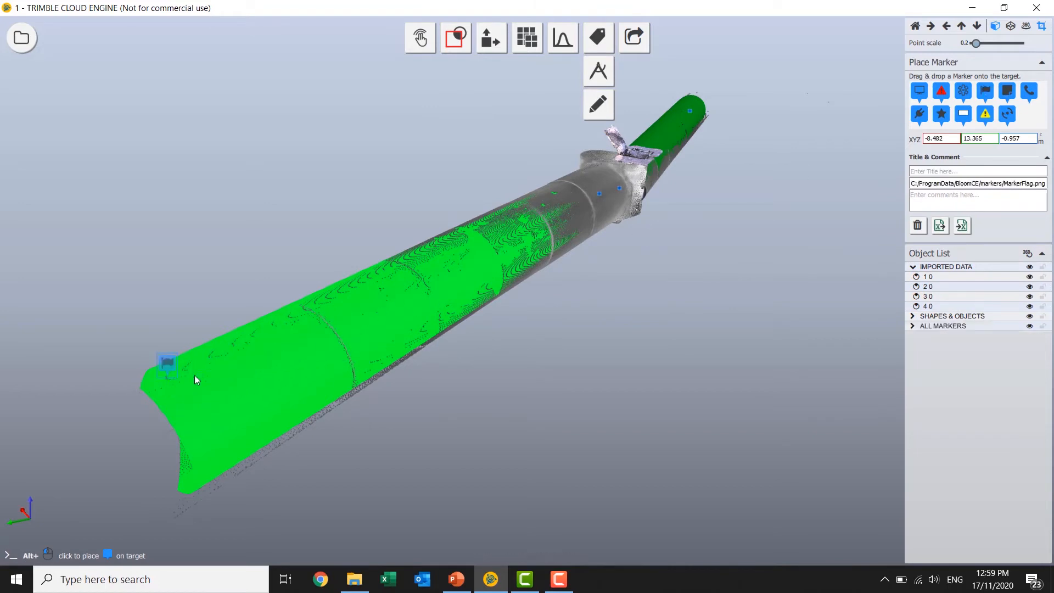
{"action": "type", "text": "R"}
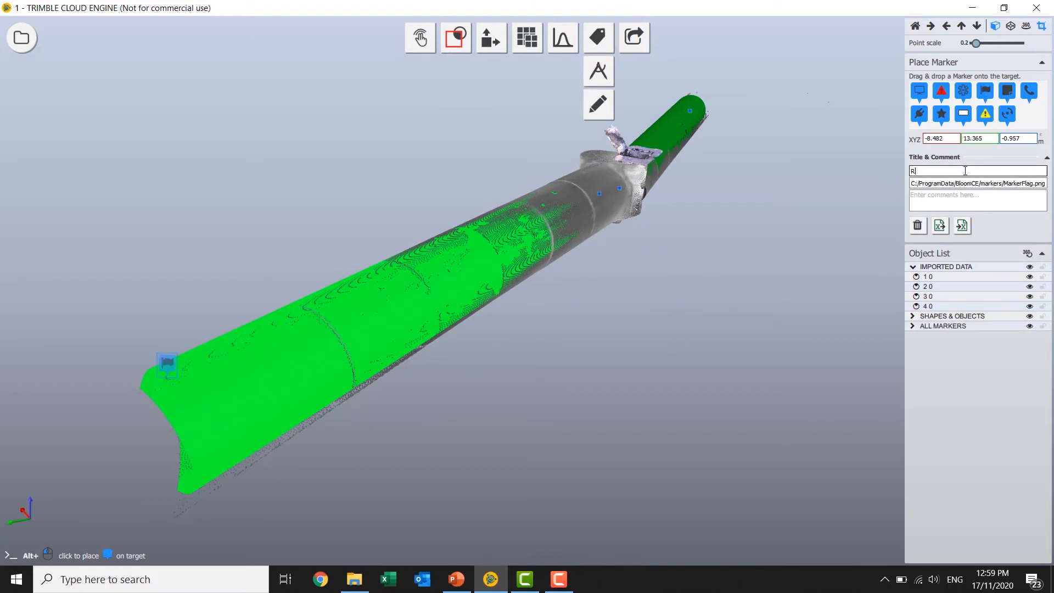
{"action": "type", "text": "= 1.01"}
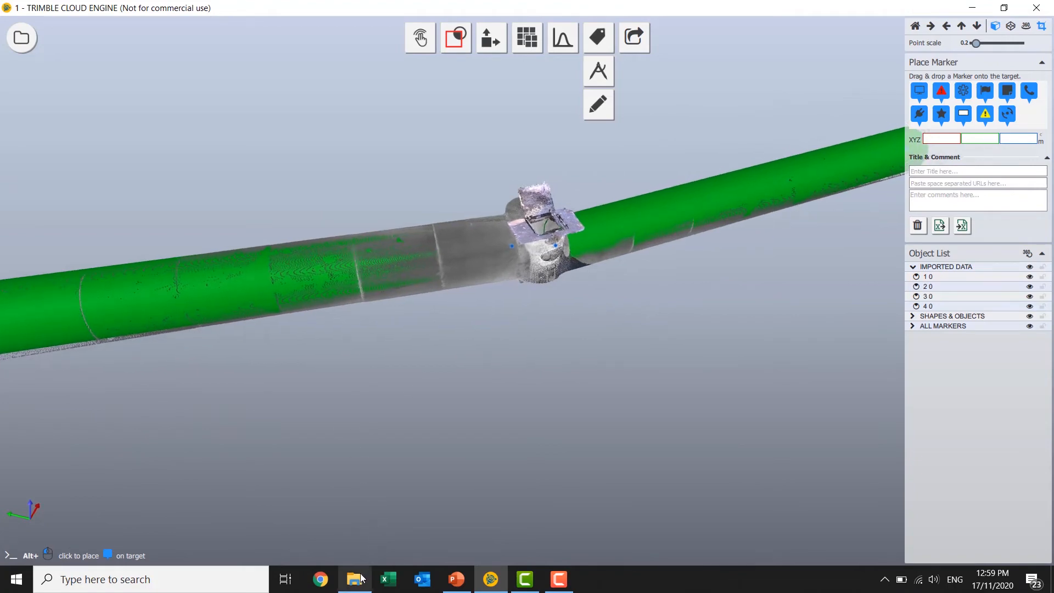
{"action": "left_click", "coordinate": [354, 579]}
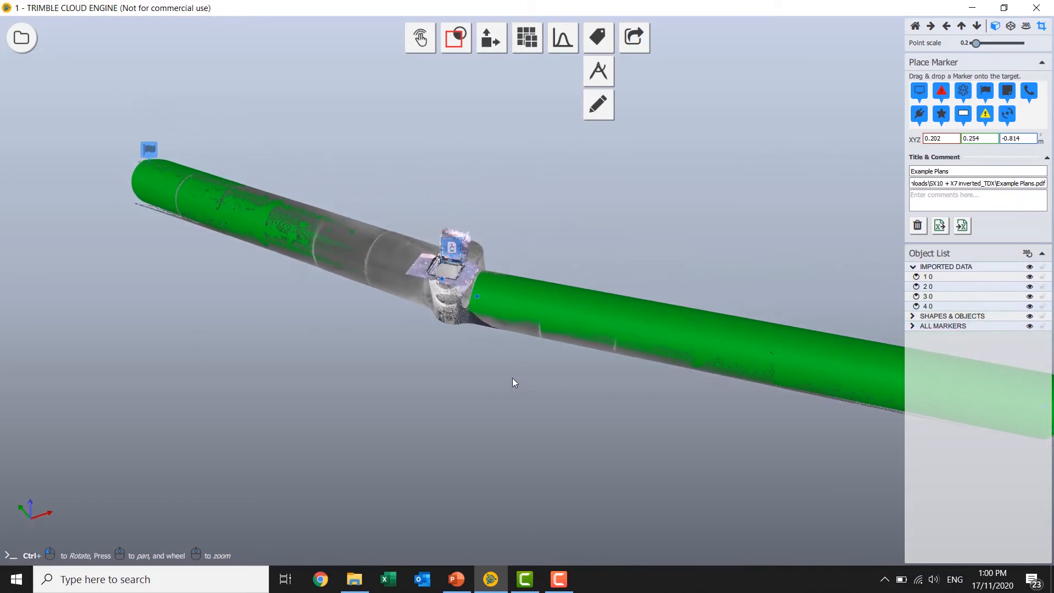
{"action": "left_click", "coordinate": [633, 38]}
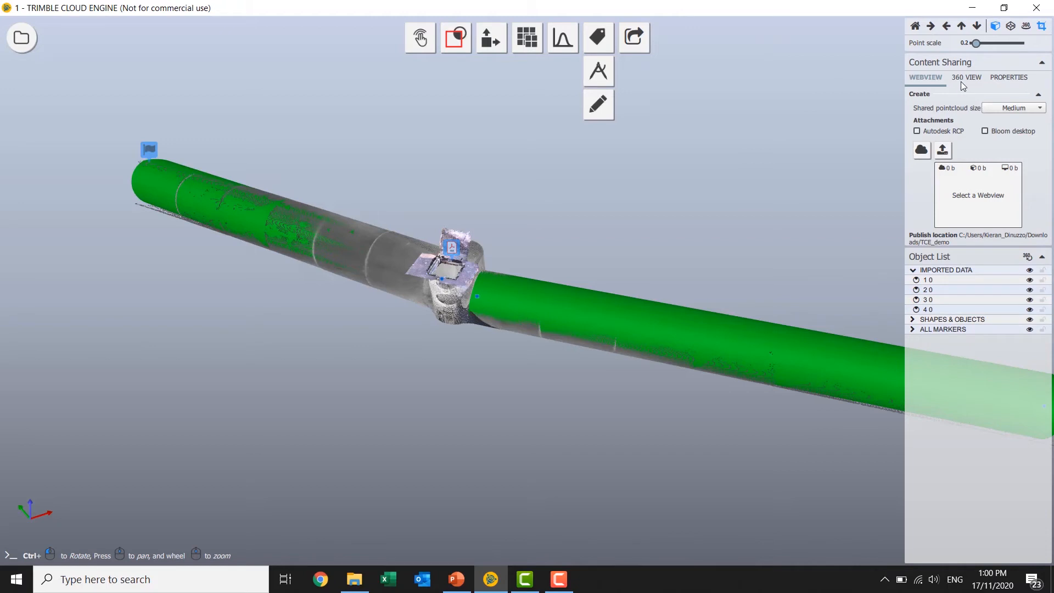
Step: Publish the scene as a 360 sitemap view and launch it in the browser
{"action": "left_click", "coordinate": [967, 77]}
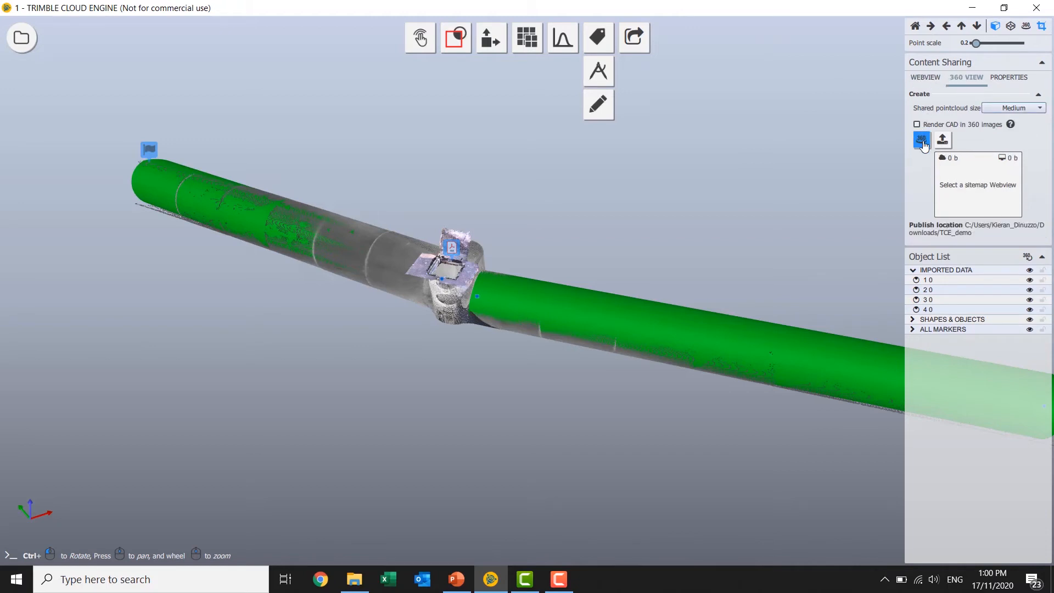
{"action": "mouse_move", "coordinate": [921, 140]}
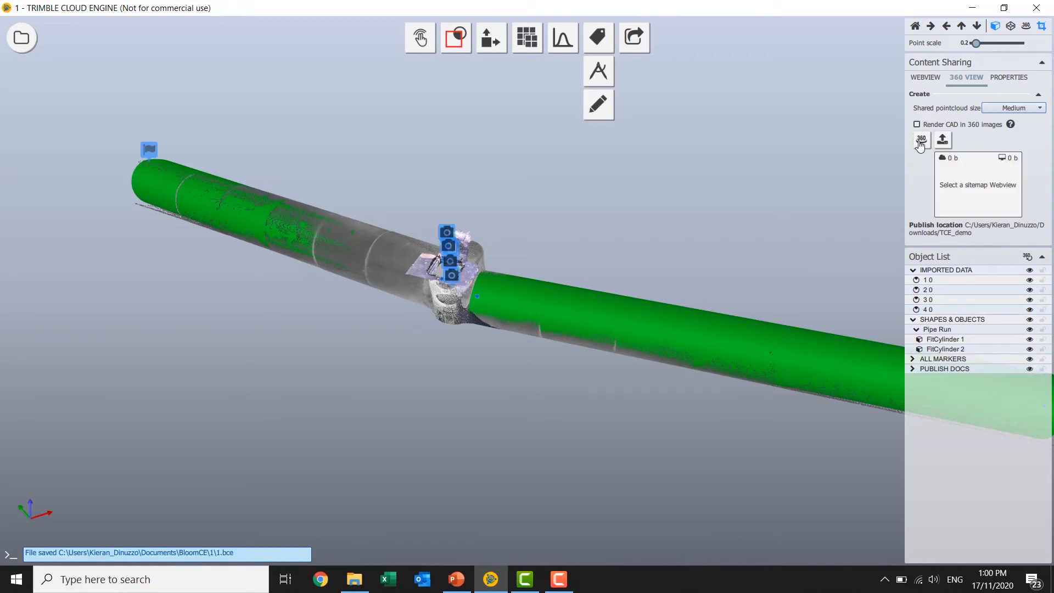
{"action": "left_click", "coordinate": [942, 140]}
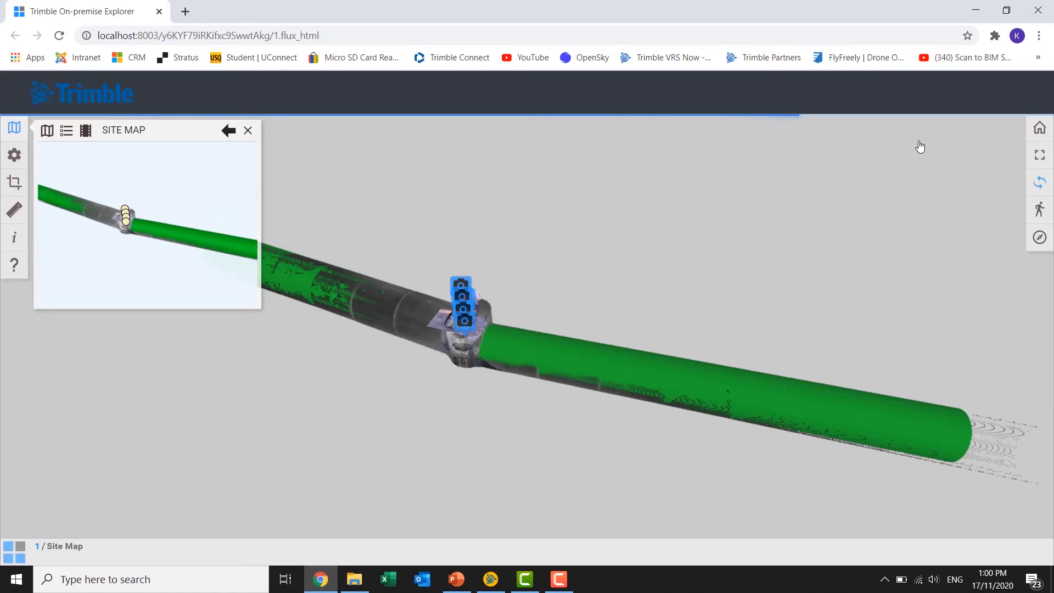
{"action": "mouse_move", "coordinate": [852, 157]}
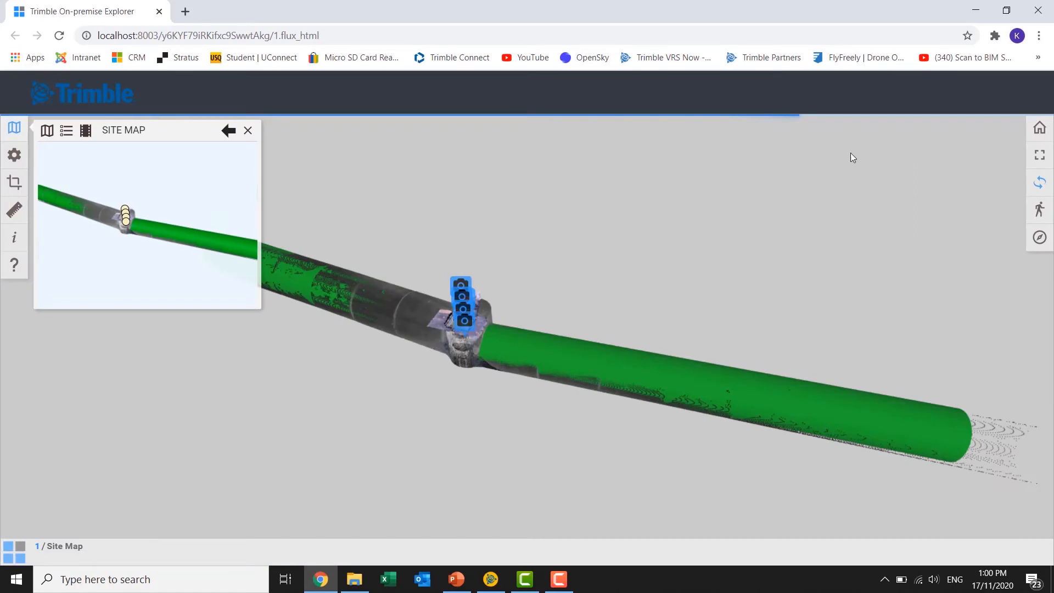
{"action": "mouse_move", "coordinate": [1014, 117]}
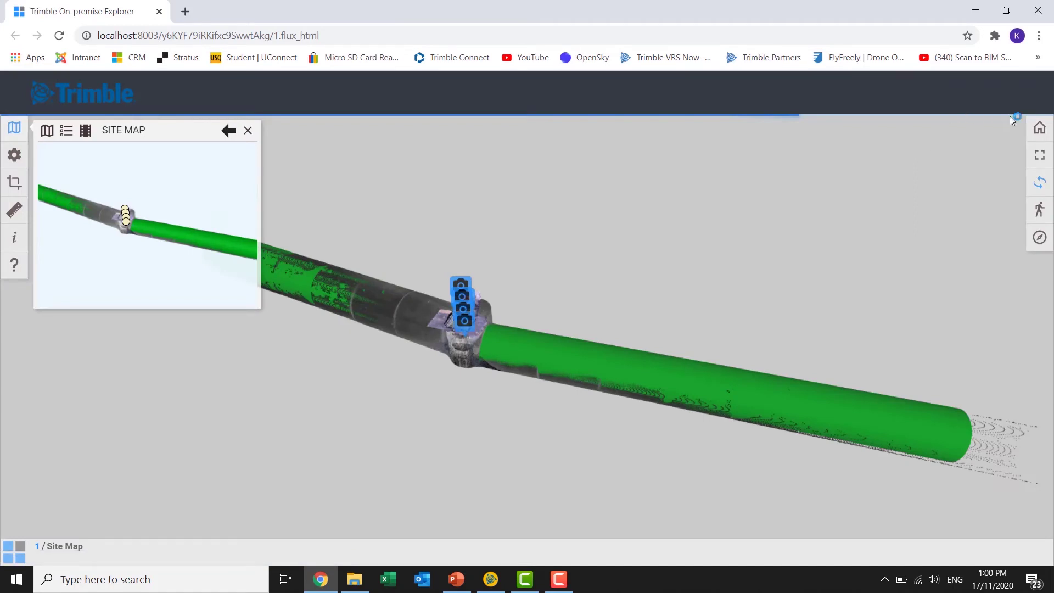
Step: Show the published pipe web view full screen and close the Site Map overview
{"action": "left_click", "coordinate": [1039, 155]}
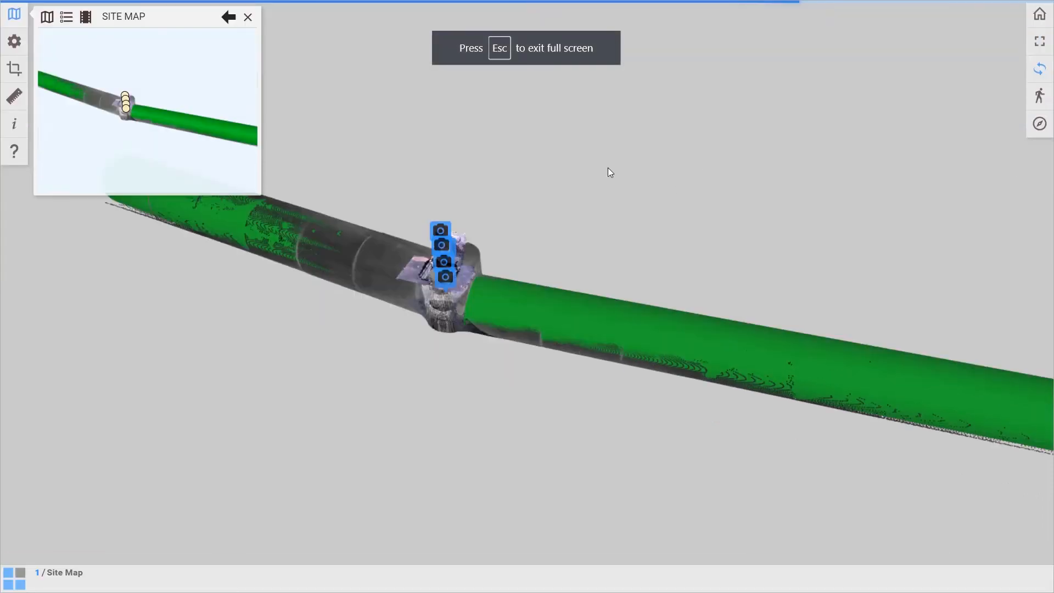
{"action": "mouse_move", "coordinate": [534, 179]}
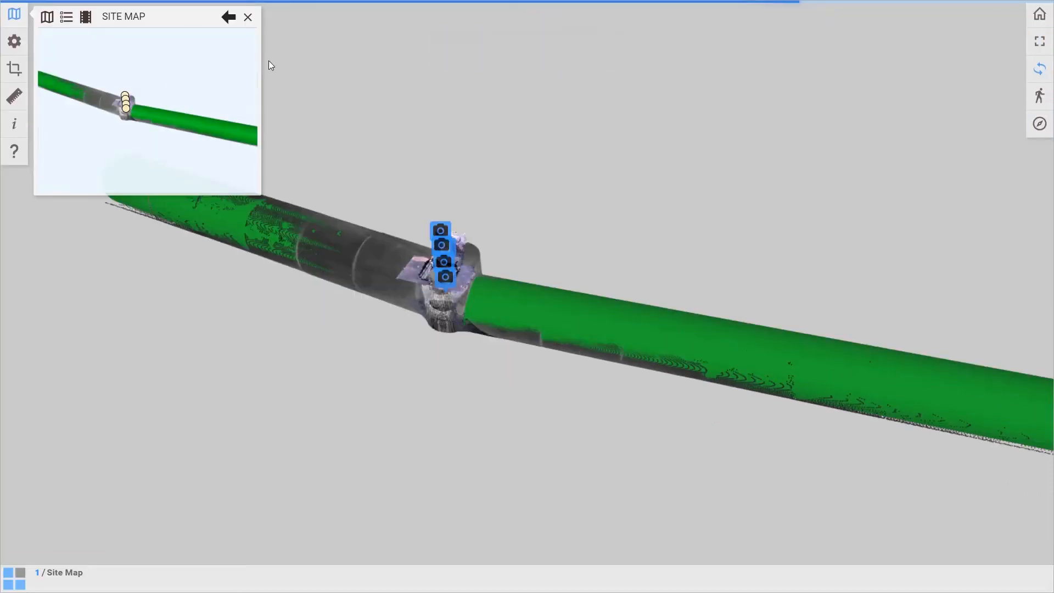
{"action": "left_click", "coordinate": [248, 16]}
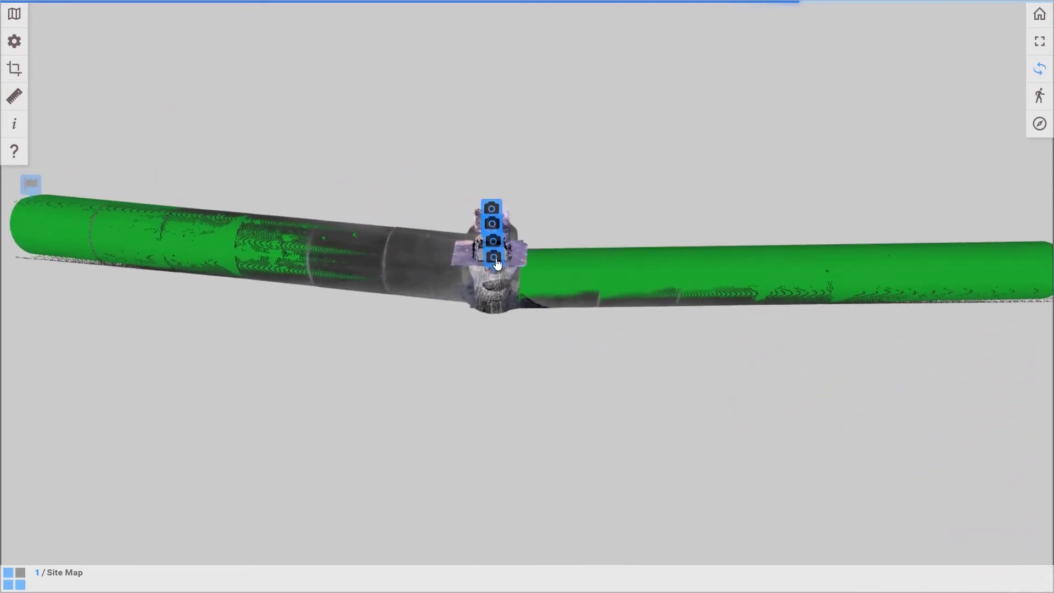
{"action": "left_click", "coordinate": [492, 257]}
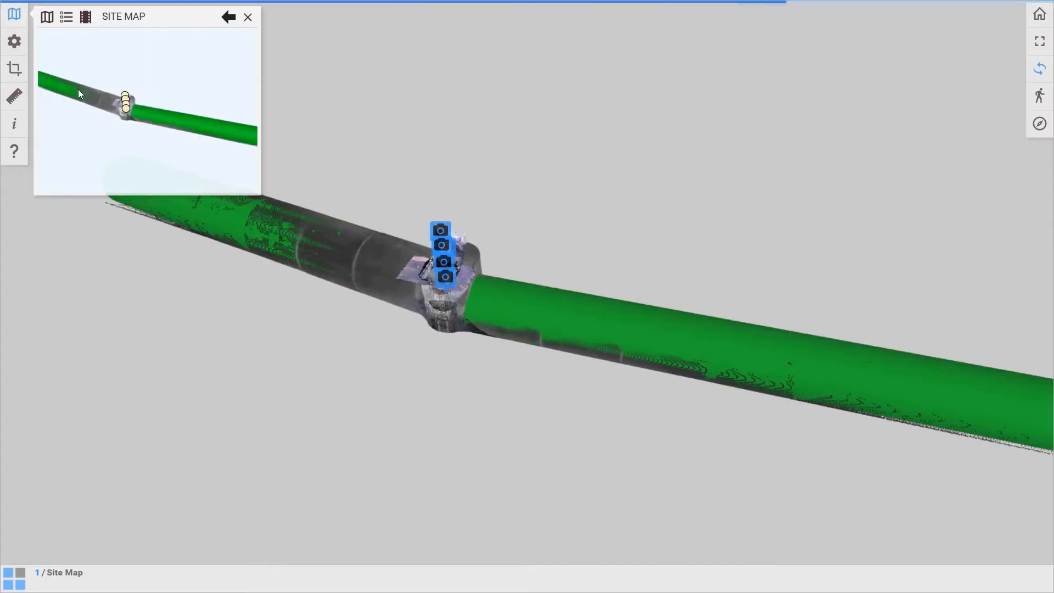
{"action": "left_click", "coordinate": [247, 16]}
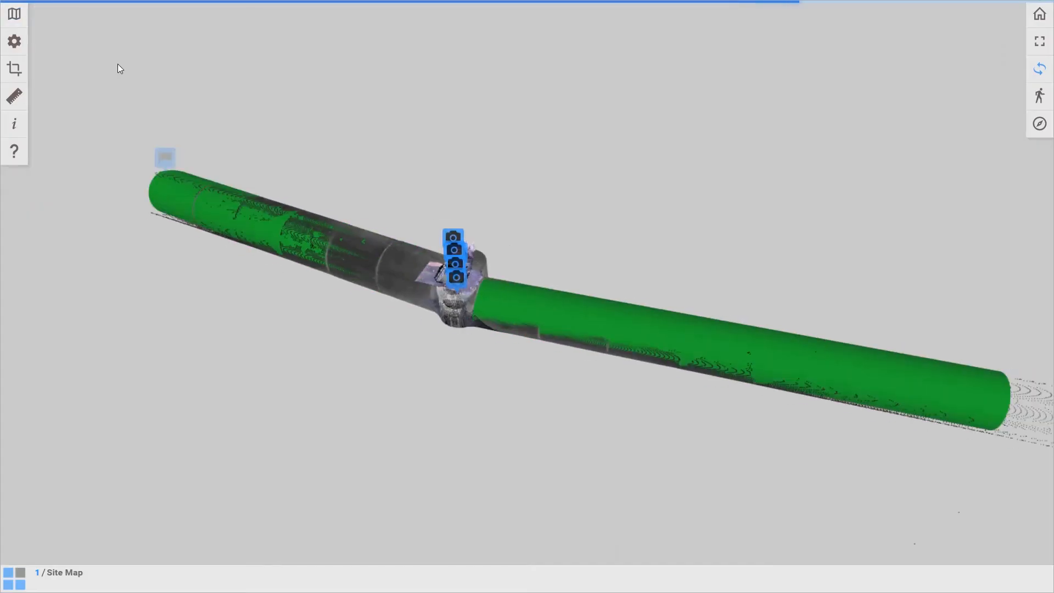
{"action": "mouse_move", "coordinate": [15, 41]}
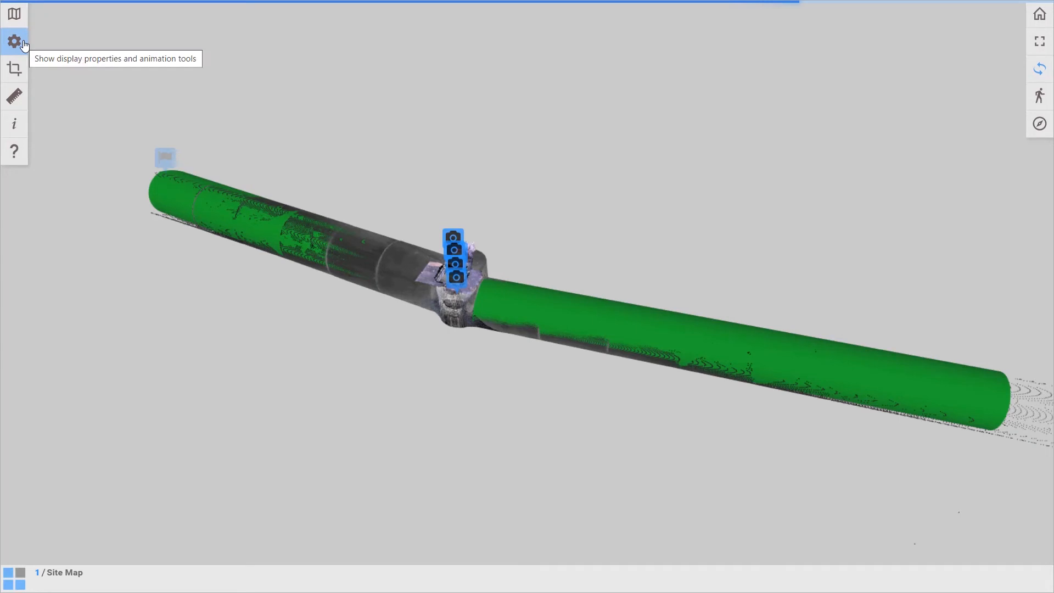
Step: Untick Mesh to hide the fitted cylinders, then view the Example Plans marker's attached PDF
{"action": "left_click", "coordinate": [14, 40]}
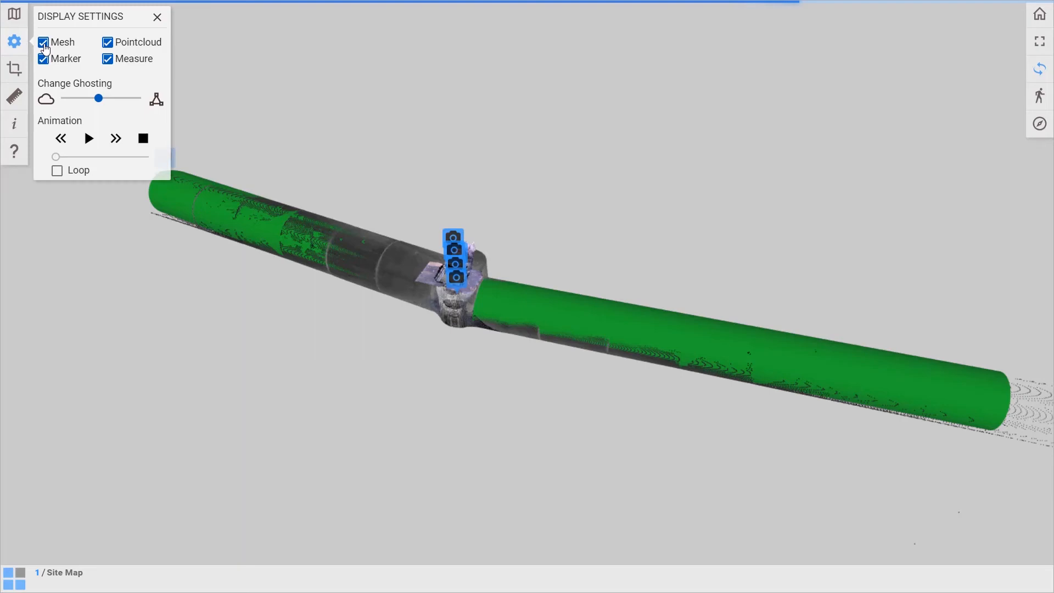
{"action": "left_click", "coordinate": [43, 41]}
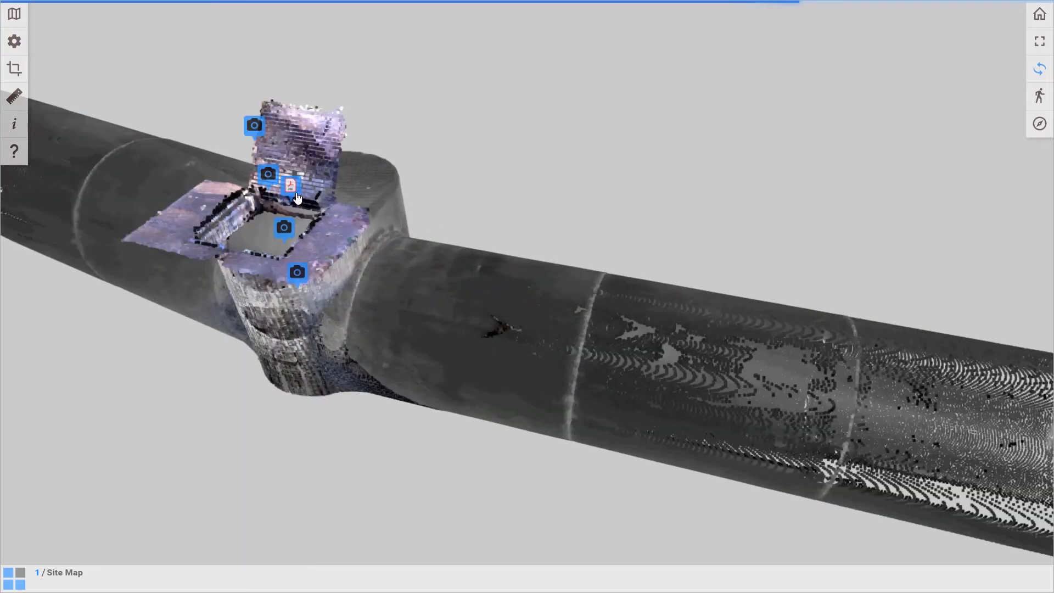
{"action": "left_click", "coordinate": [292, 187]}
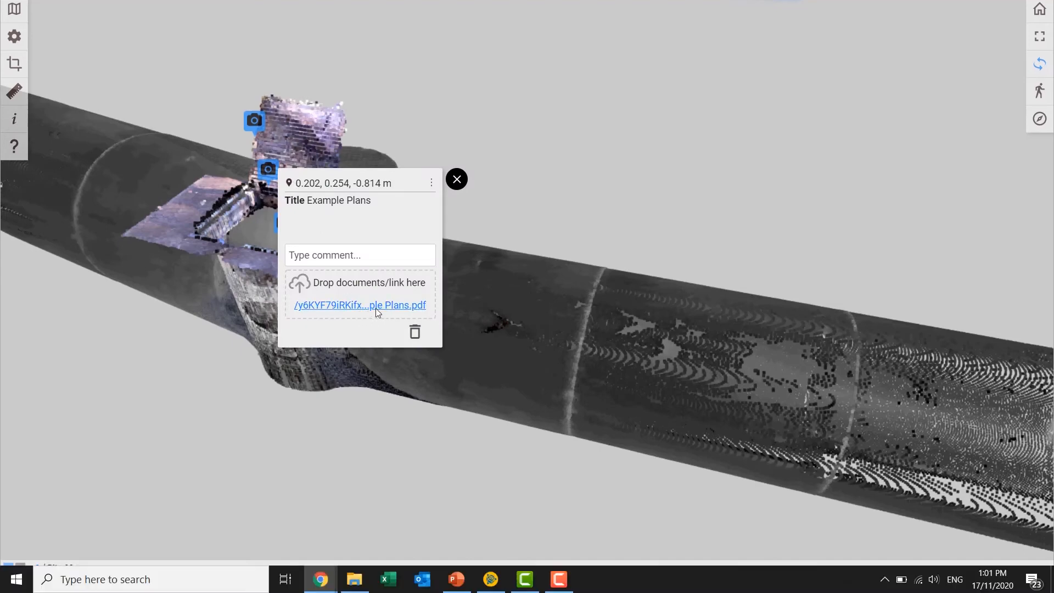
{"action": "left_click", "coordinate": [360, 305]}
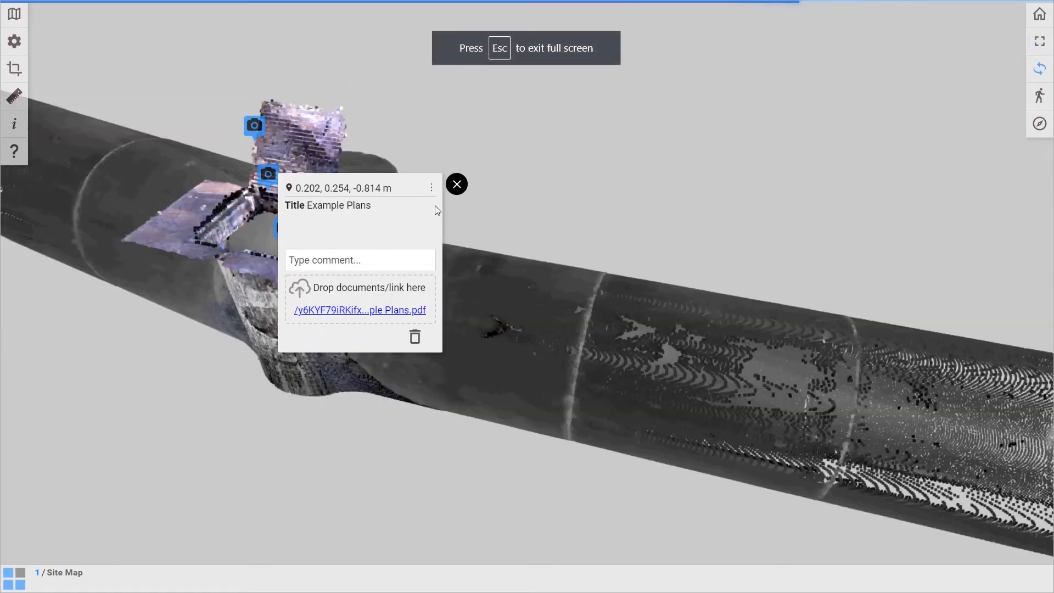
{"action": "left_click", "coordinate": [457, 183]}
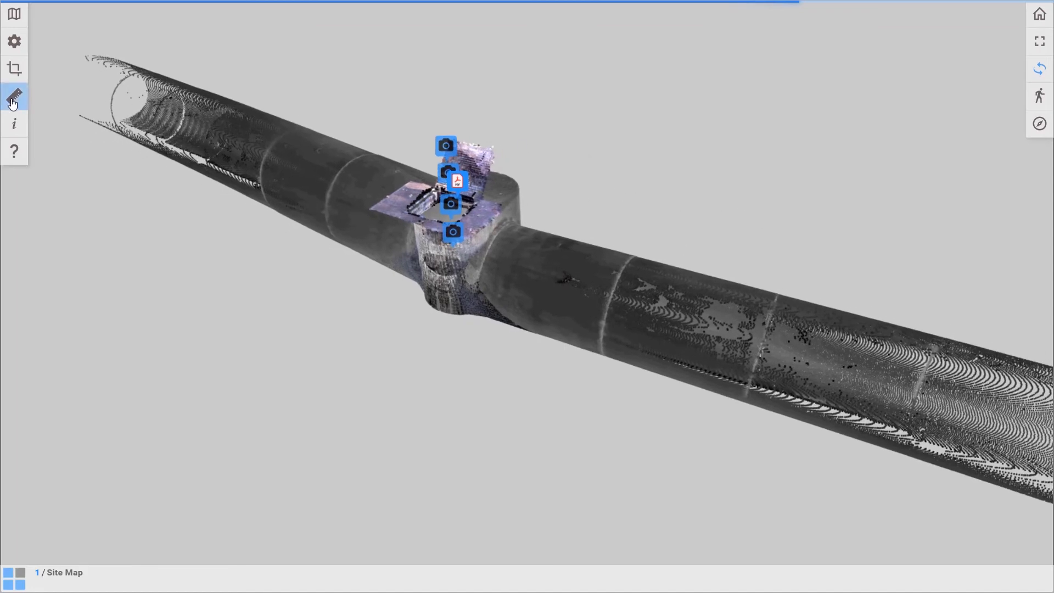
Step: Measure a 1.830 m vertical height across the pipe, then show the navigation usage help
{"action": "left_click", "coordinate": [13, 97]}
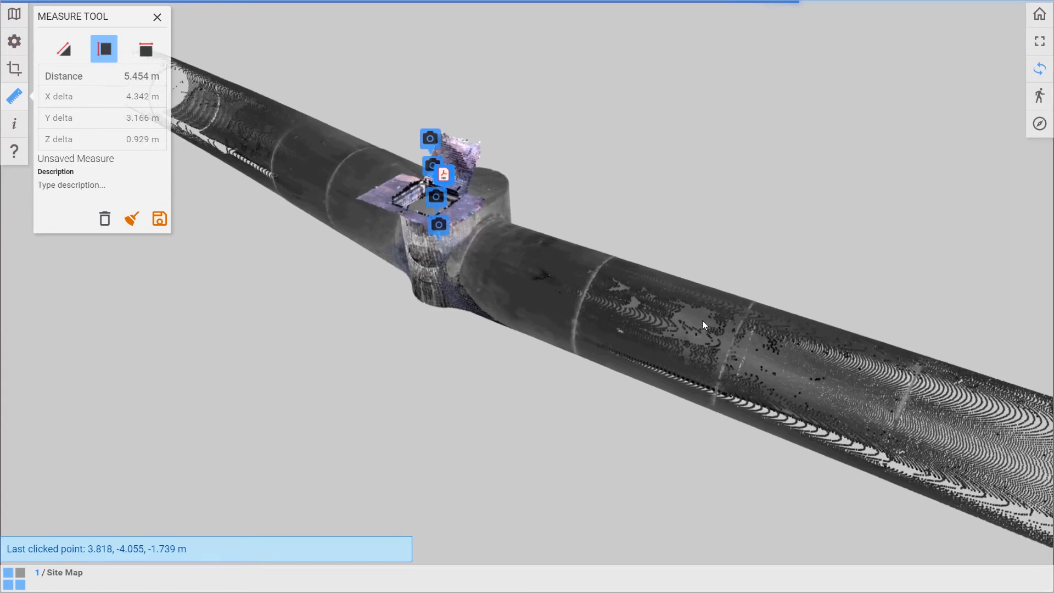
{"action": "left_click", "coordinate": [704, 299]}
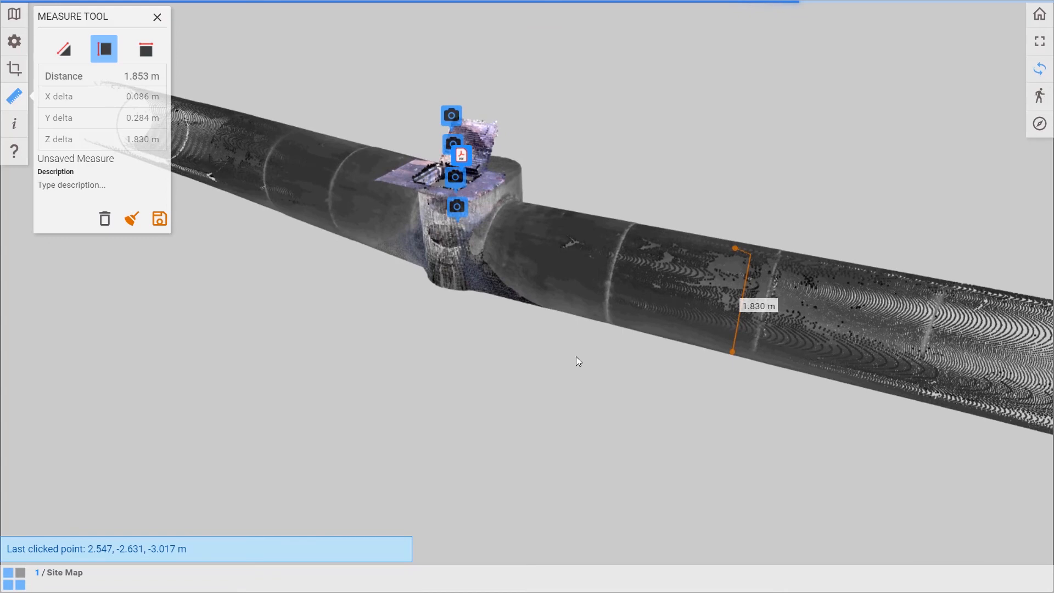
{"action": "left_click", "coordinate": [157, 16]}
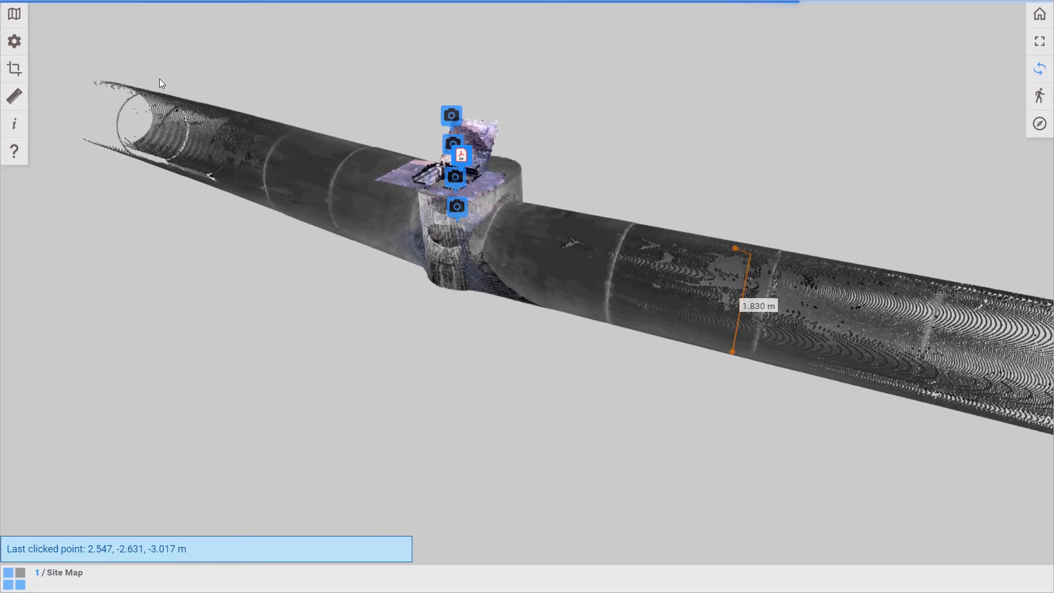
{"action": "mouse_move", "coordinate": [60, 172]}
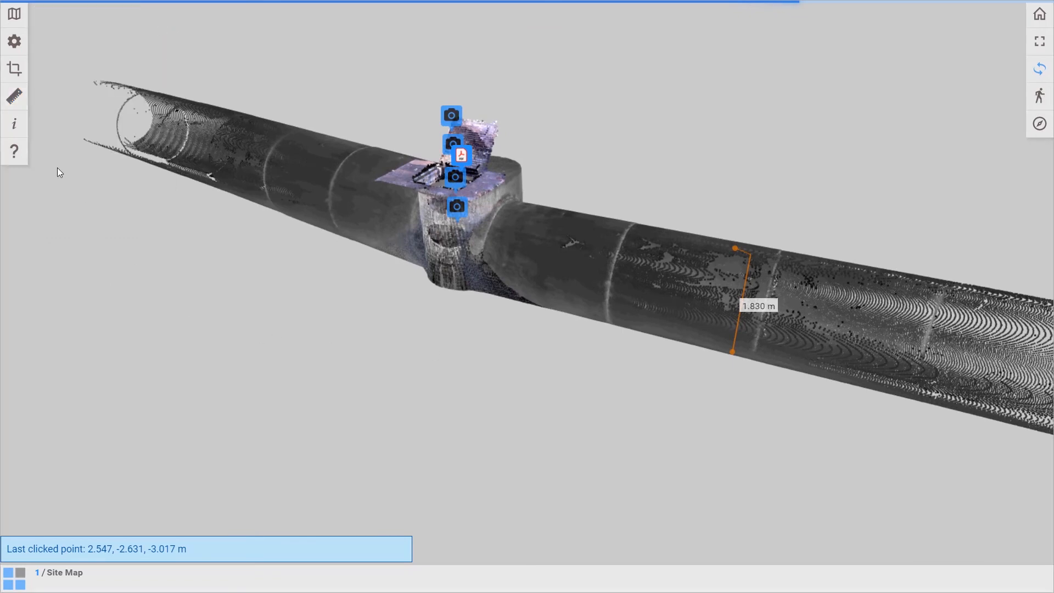
{"action": "left_click", "coordinate": [13, 151]}
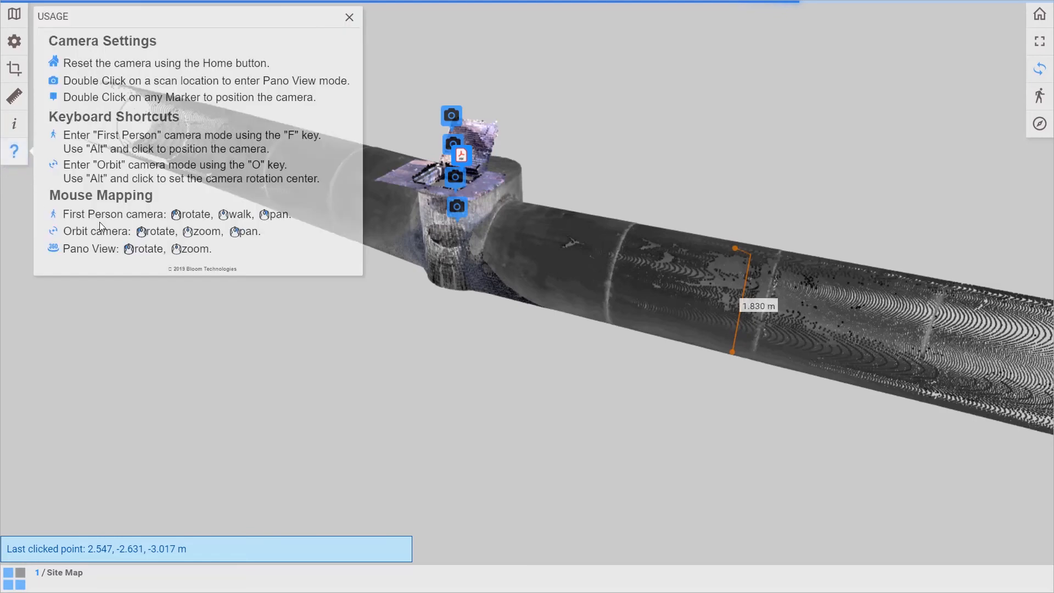
{"action": "mouse_move", "coordinate": [339, 229]}
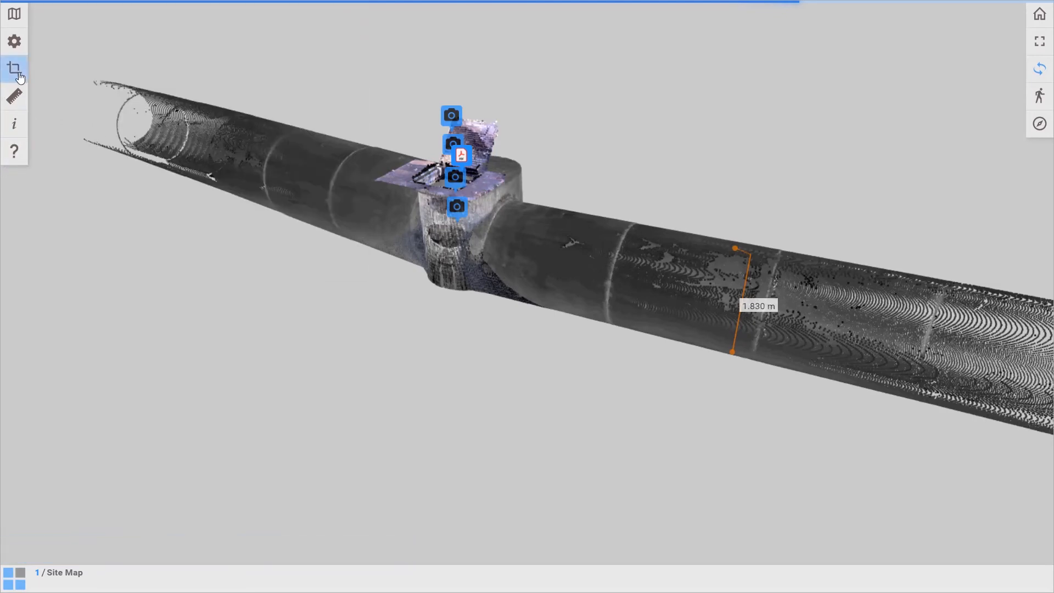
Step: Apply a horizontal cross-section and lower the cut plane to expose the pipe interior
{"action": "left_click", "coordinate": [14, 68]}
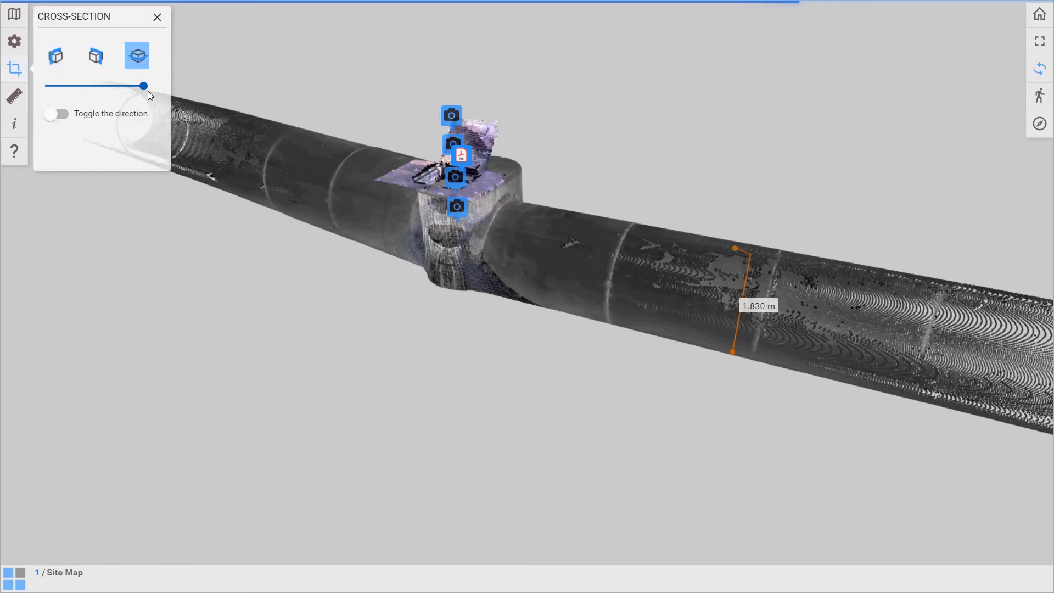
{"action": "left_click_drag", "start_coordinate": [143, 85], "coordinate": [129, 85]}
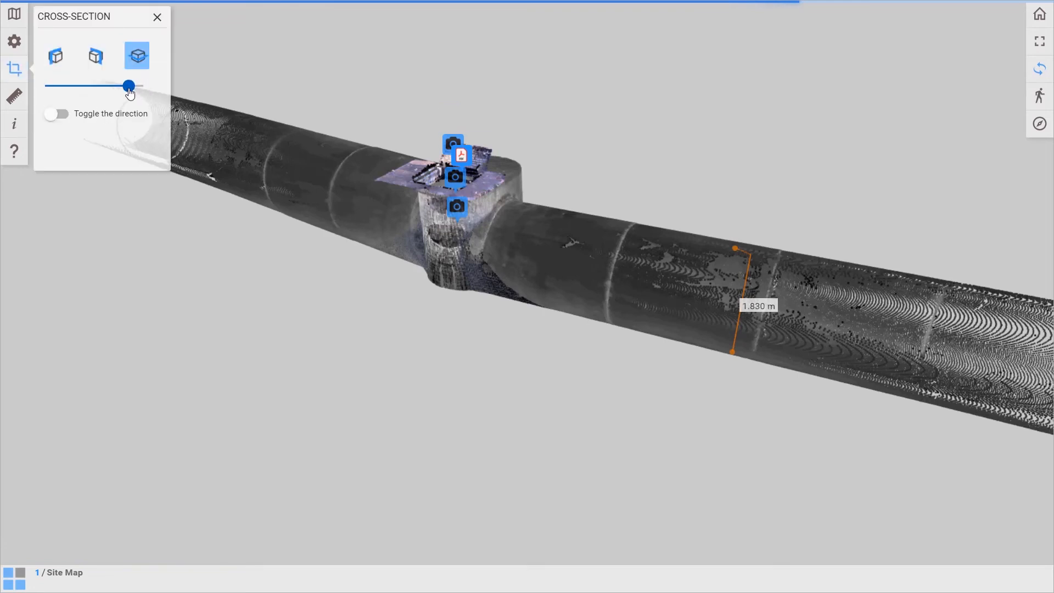
{"action": "left_click_drag", "start_coordinate": [128, 86], "coordinate": [100, 86]}
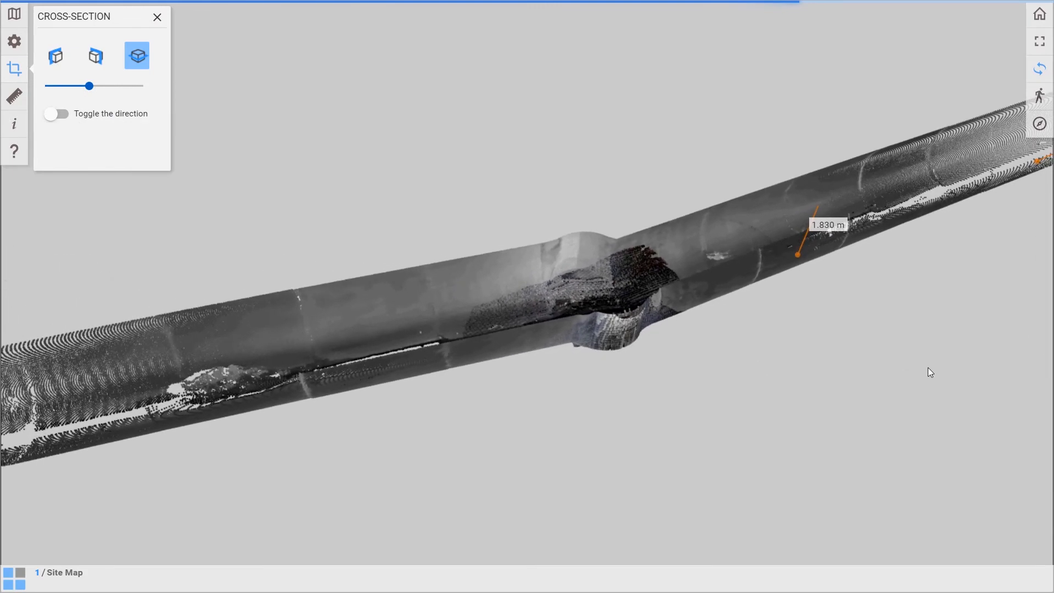
{"action": "mouse_move", "coordinate": [1038, 158]}
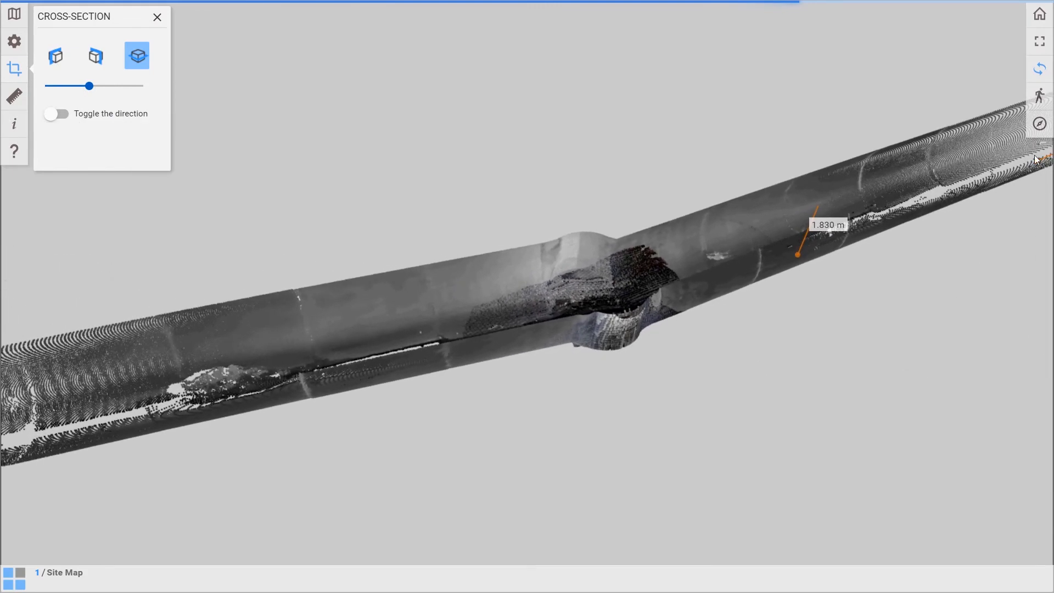
{"action": "mouse_move", "coordinate": [769, 155]}
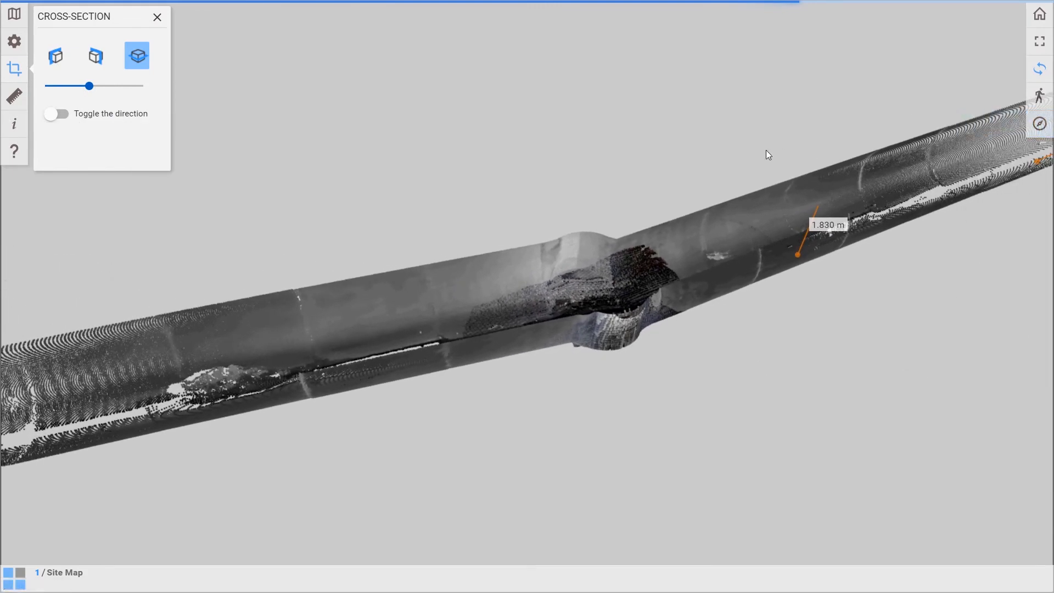